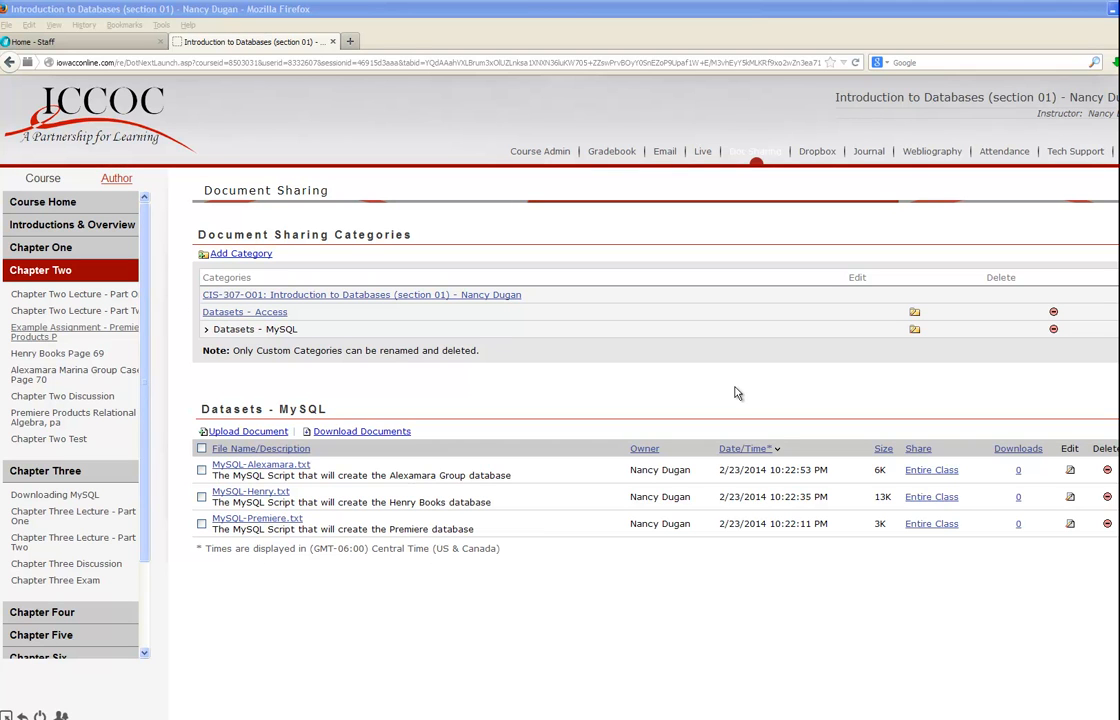
pyautogui.moveTo(732, 394)
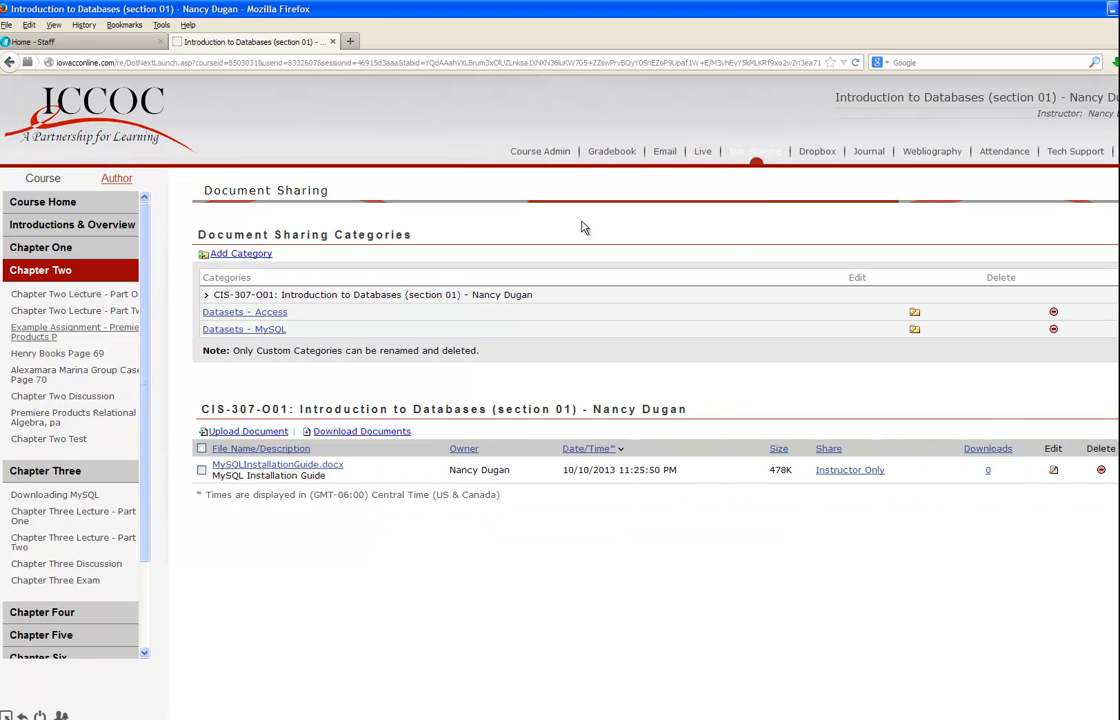
# Show the Datasets – MySQL category listing the Premiere, Henry Books and Alexamara scripts
pyautogui.click(244, 328)
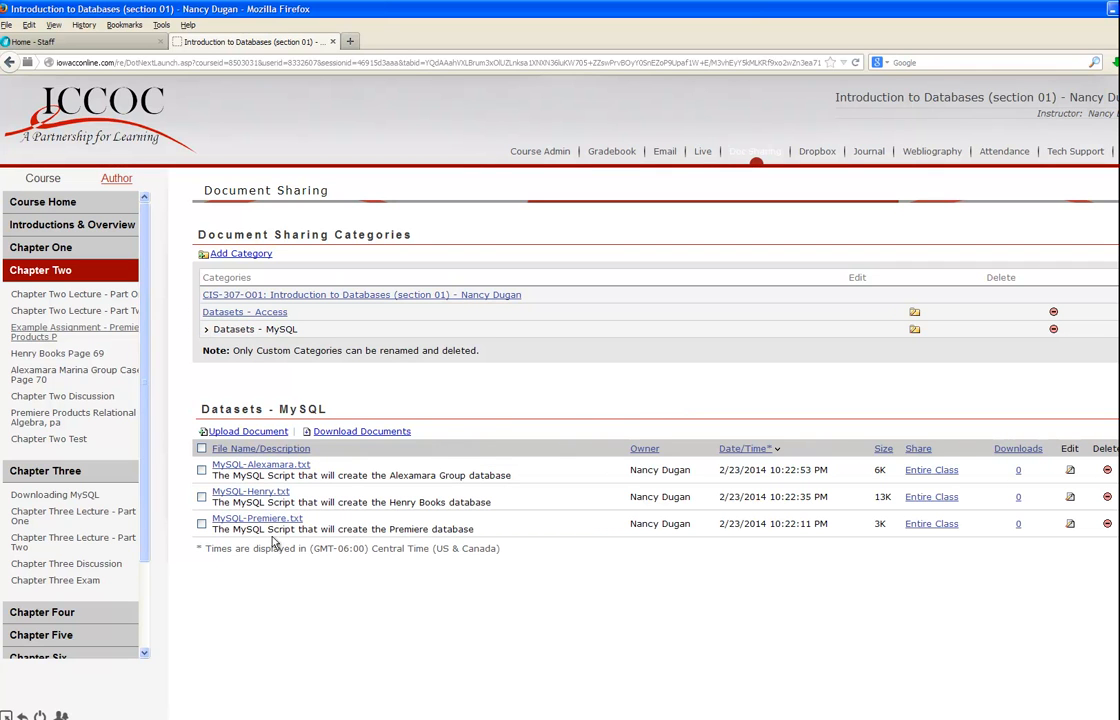
pyautogui.moveTo(280, 544)
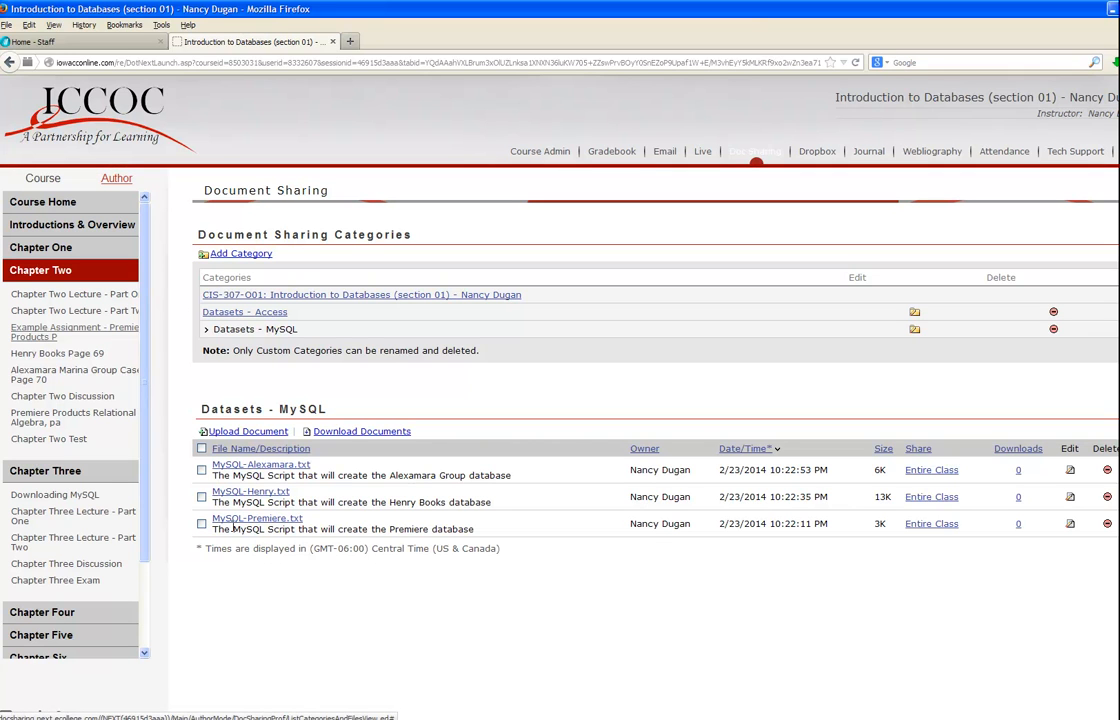
pyautogui.moveTo(278, 528)
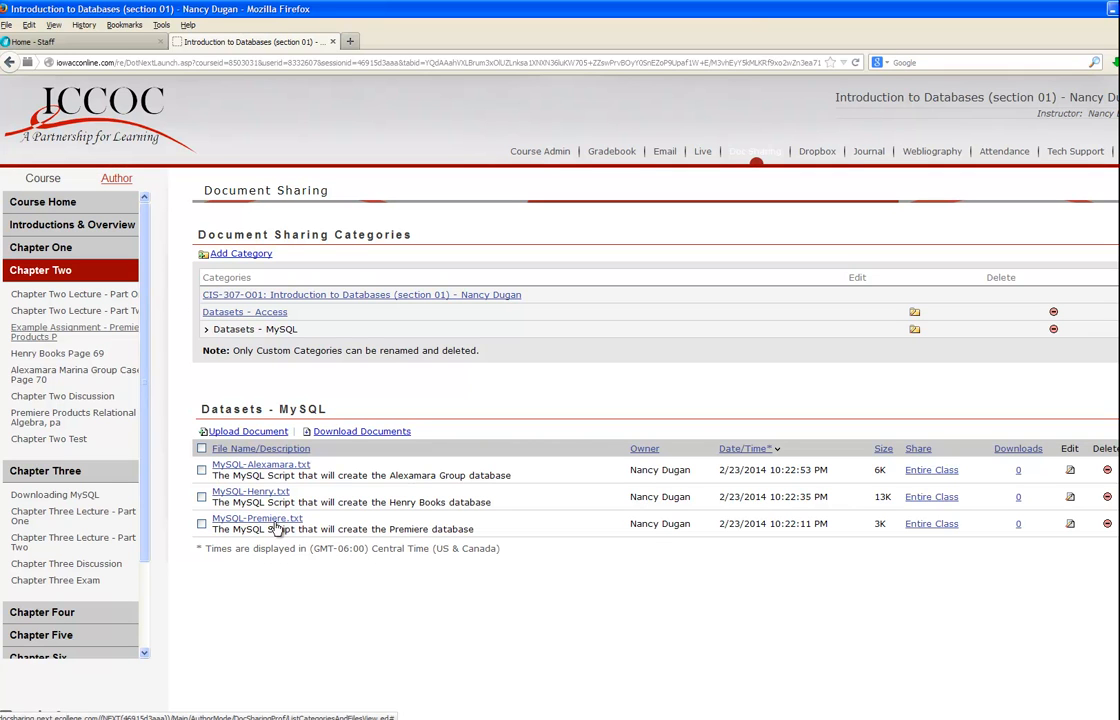
pyautogui.moveTo(256, 518)
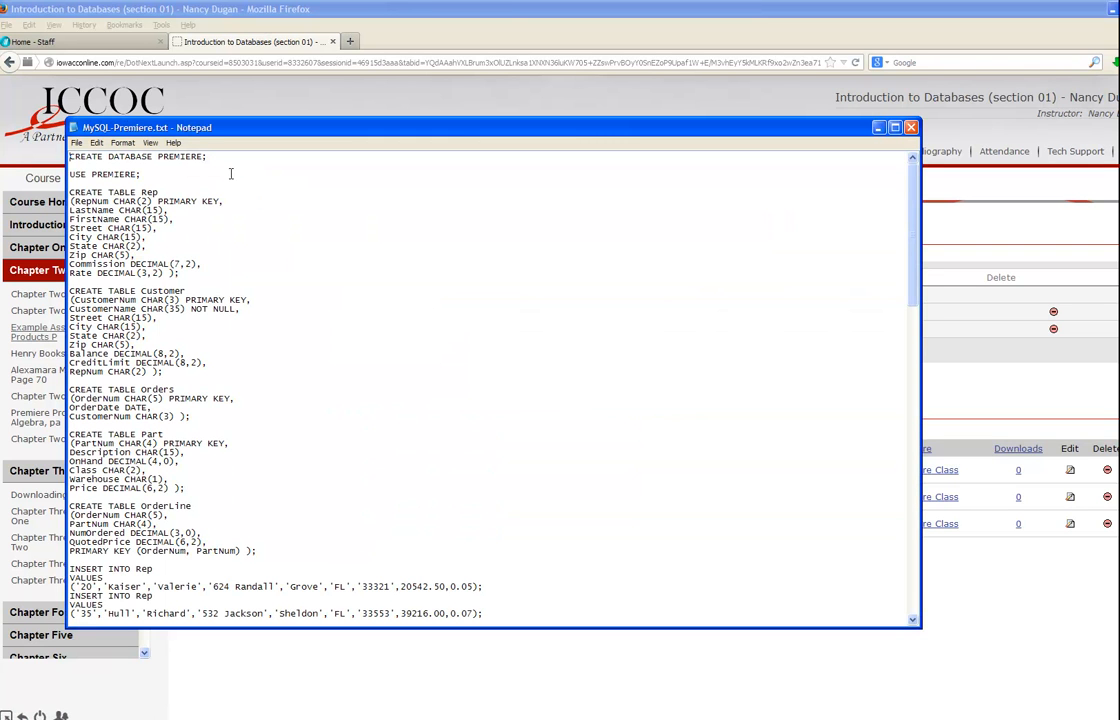
pyautogui.moveTo(314, 456)
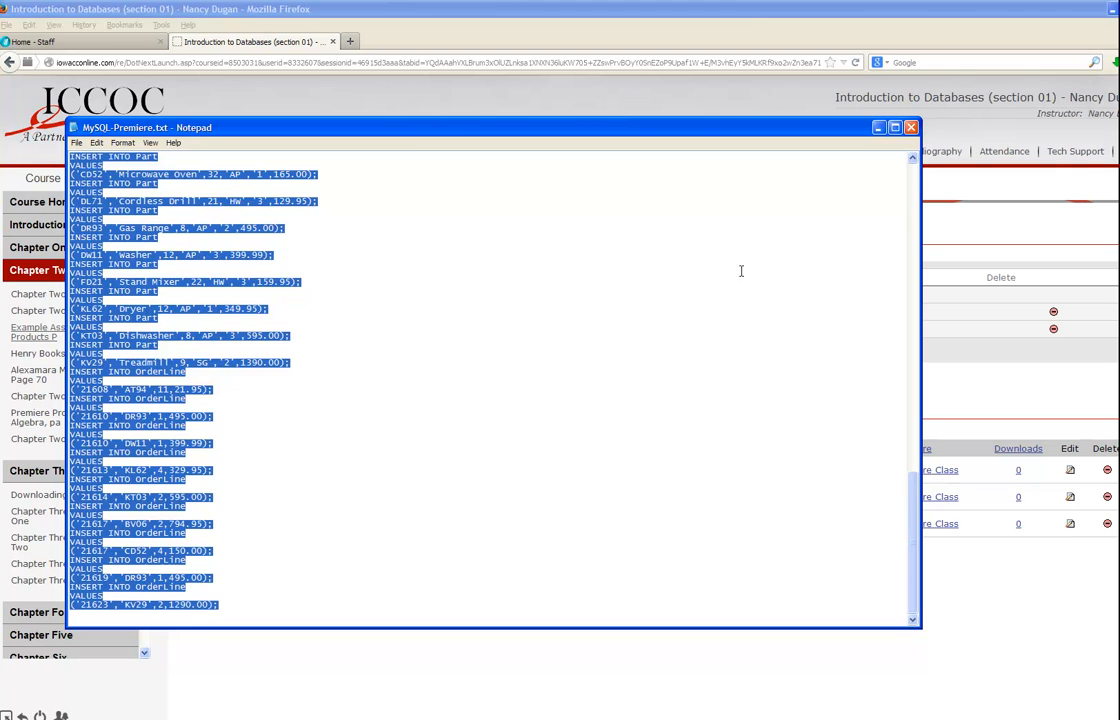
pyautogui.moveTo(754, 212)
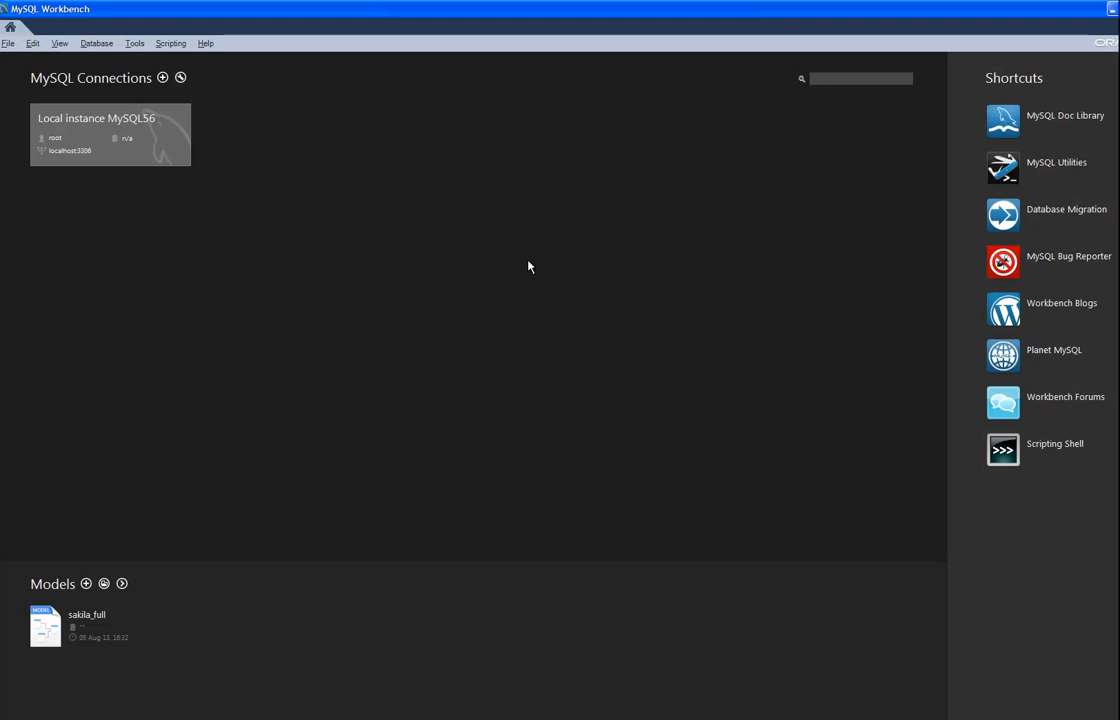
pyautogui.moveTo(308, 228)
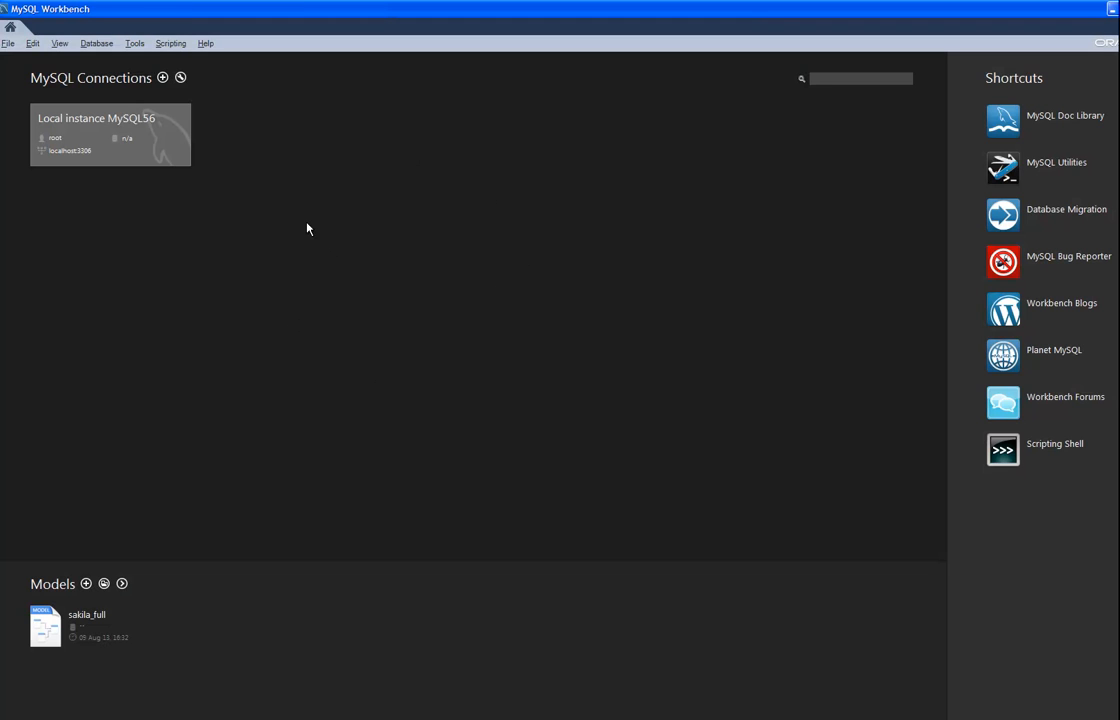
pyautogui.moveTo(76, 8)
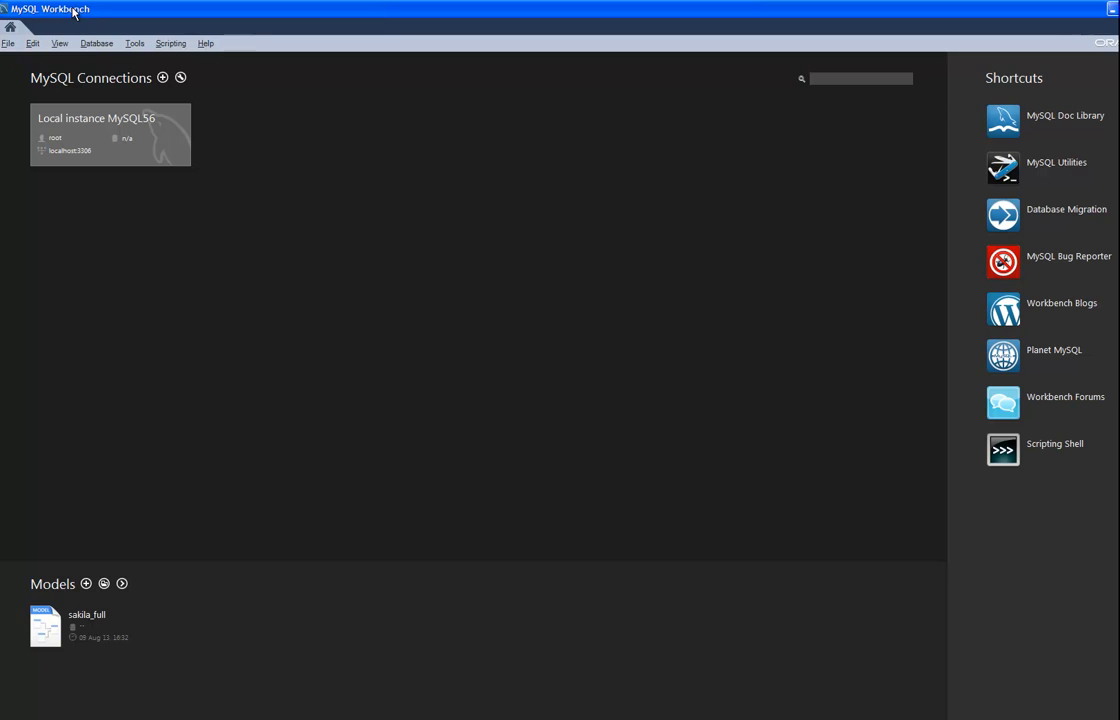
pyautogui.moveTo(98, 44)
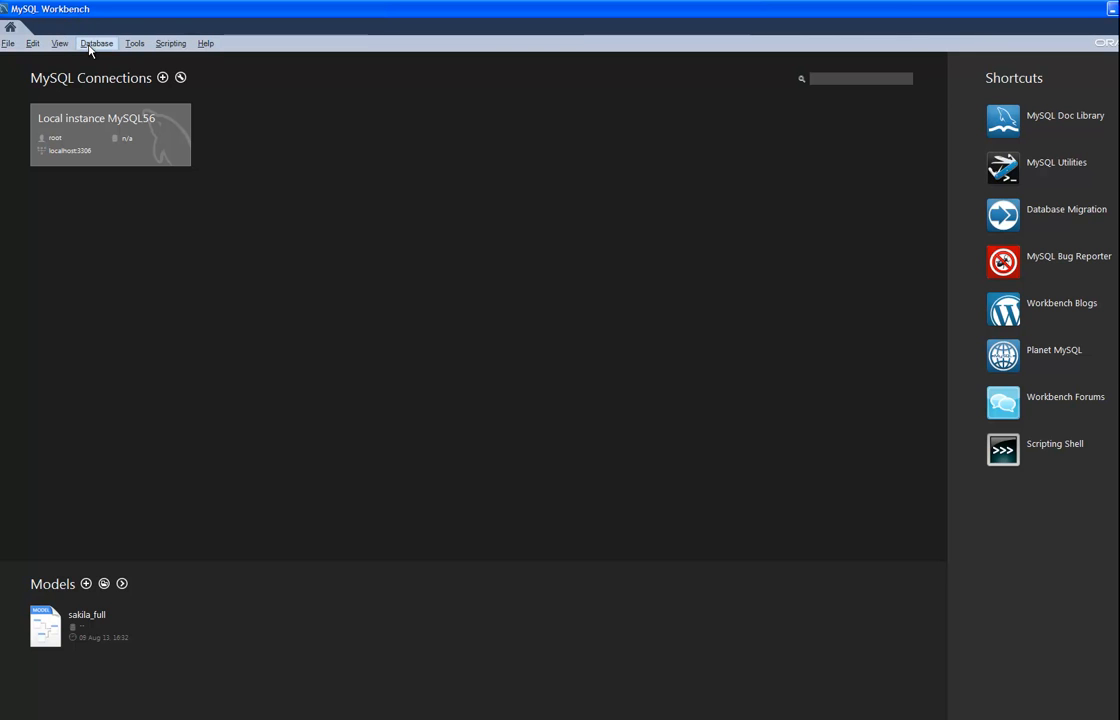
# Connect to the Local instance MySQL56 server via Database > Connect to Database
pyautogui.click(96, 44)
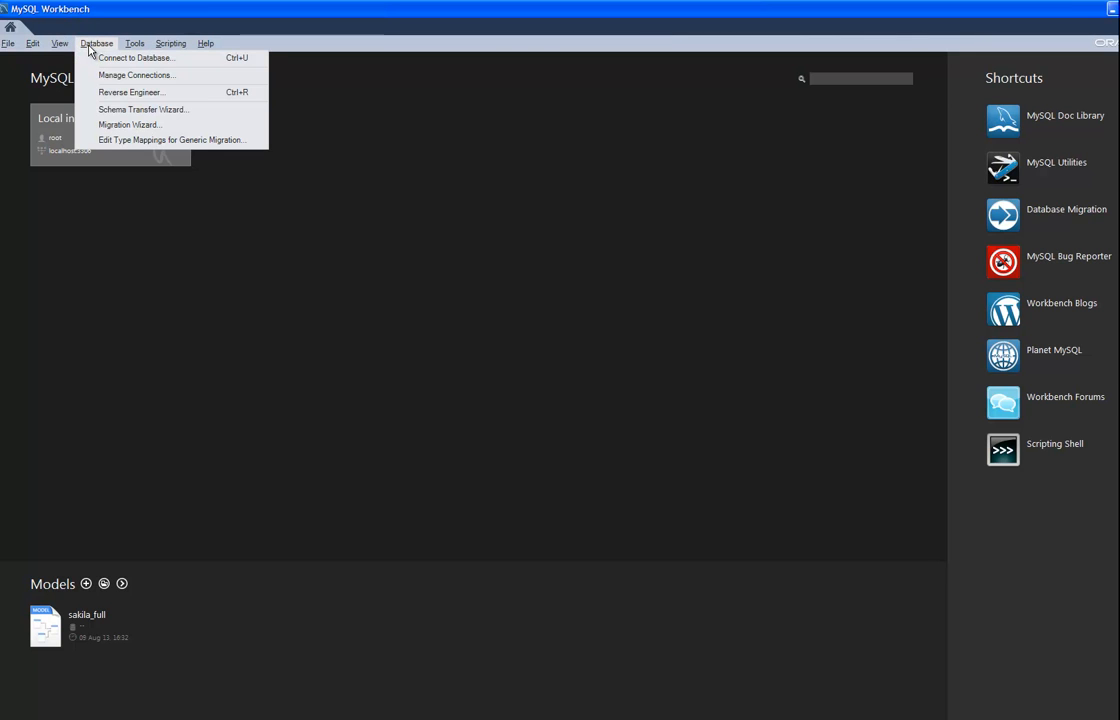
pyautogui.click(144, 56)
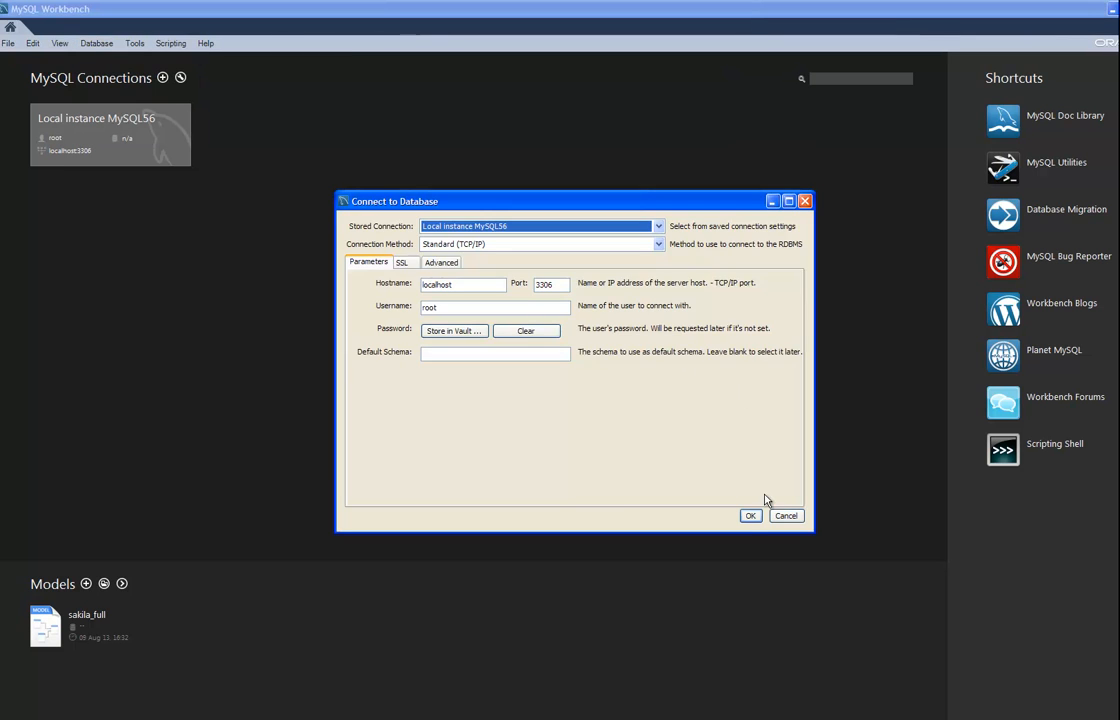
pyautogui.click(750, 516)
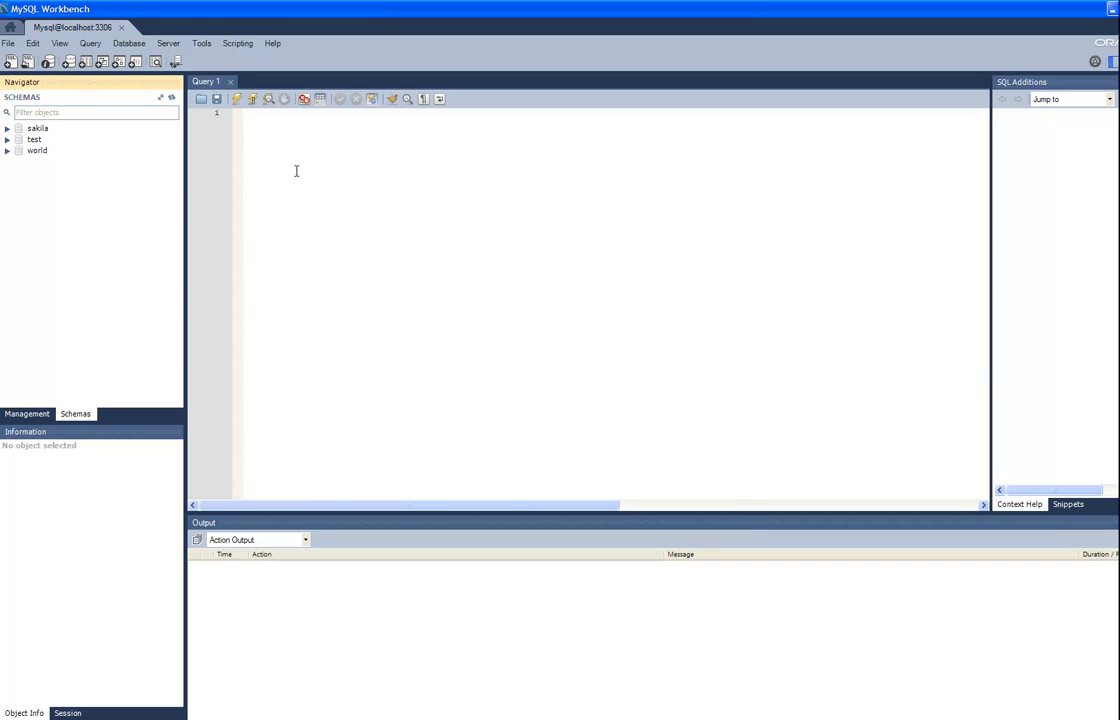
# Paste the Premiere creation script into Query 1 and execute it
pyautogui.click(258, 120)
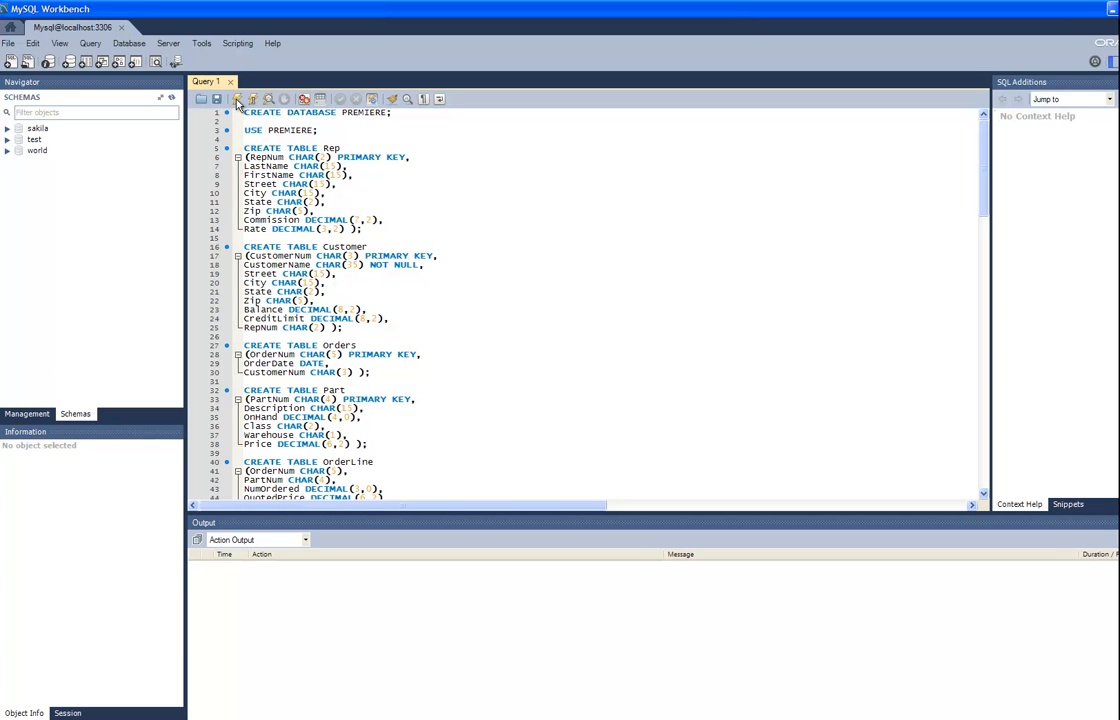
pyautogui.click(238, 98)
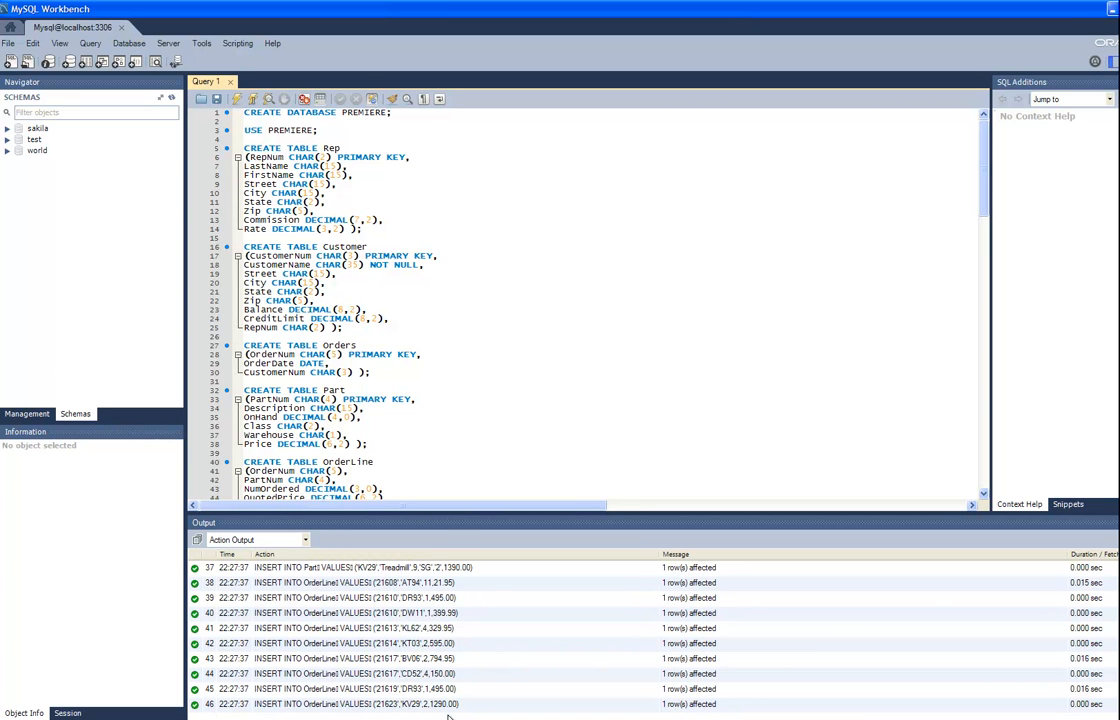
pyautogui.scroll(-3)
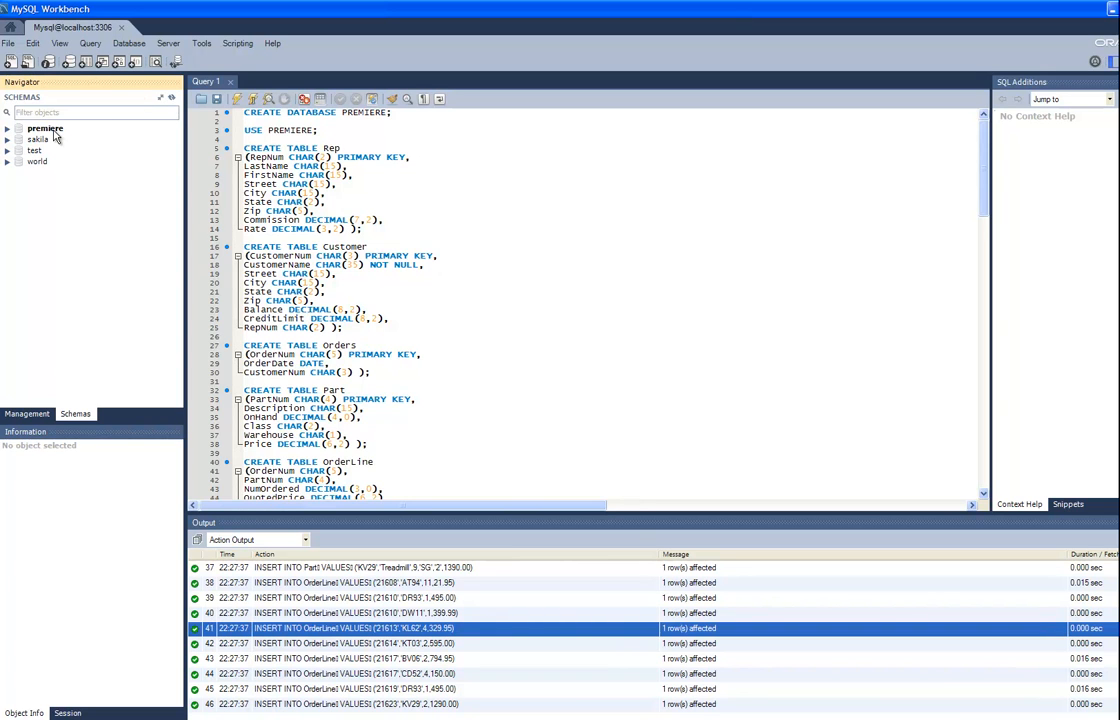
# Set premiere as the default schema for queries
pyautogui.click(44, 128)
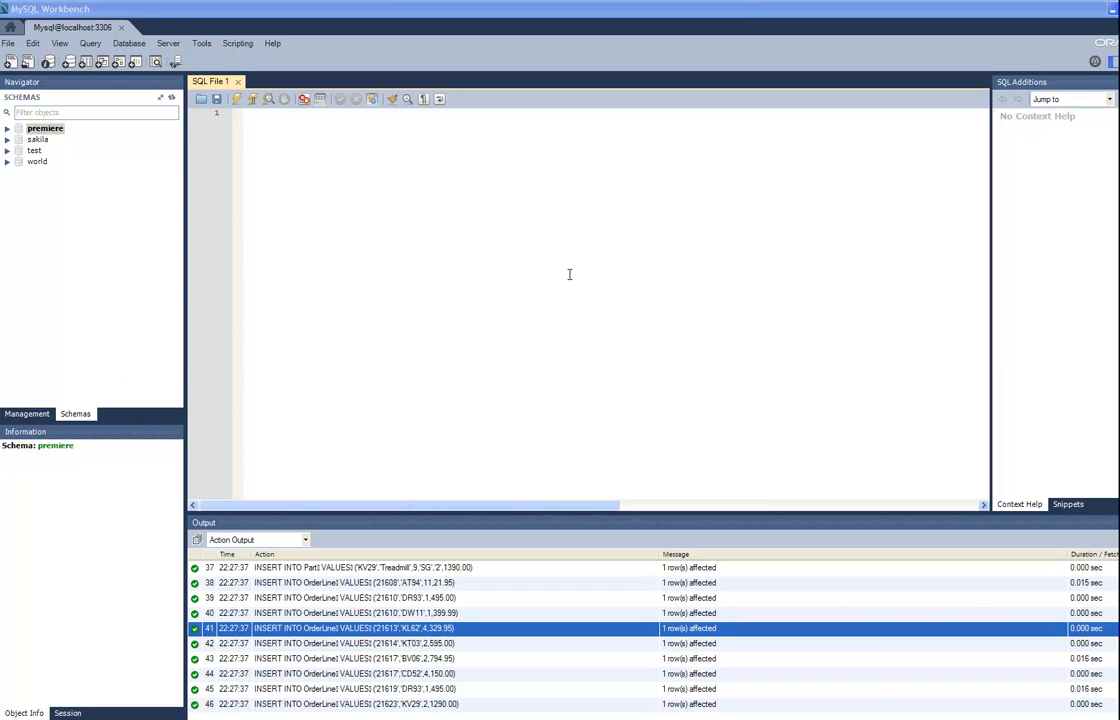
pyautogui.moveTo(564, 272)
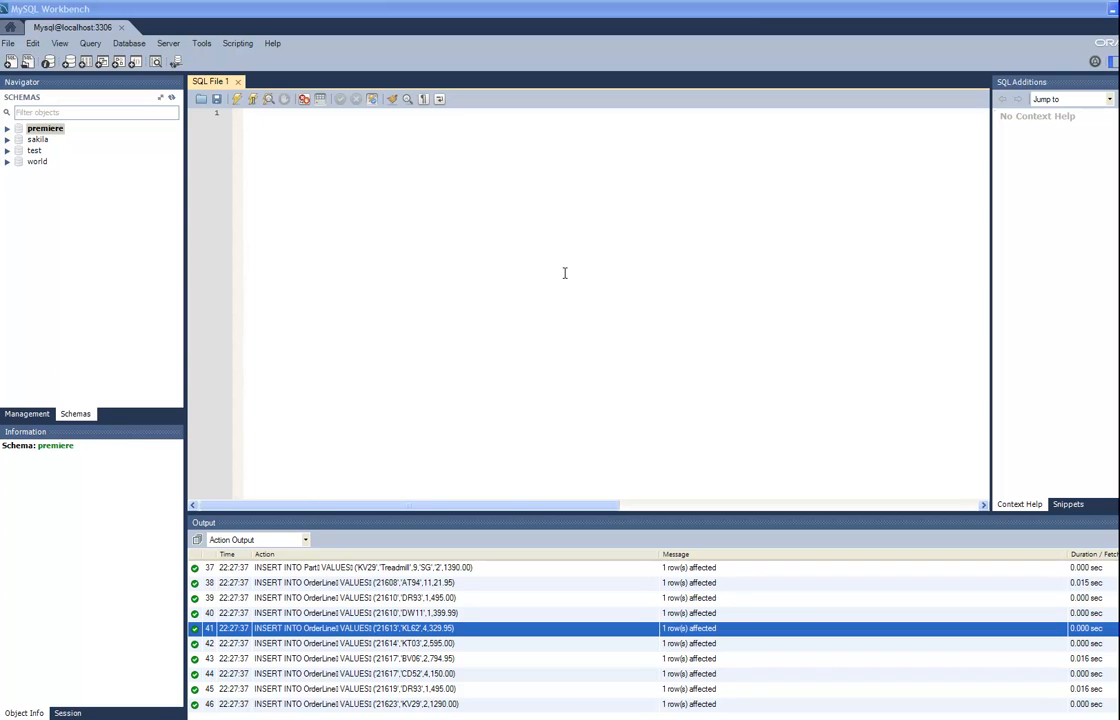
pyautogui.moveTo(562, 272)
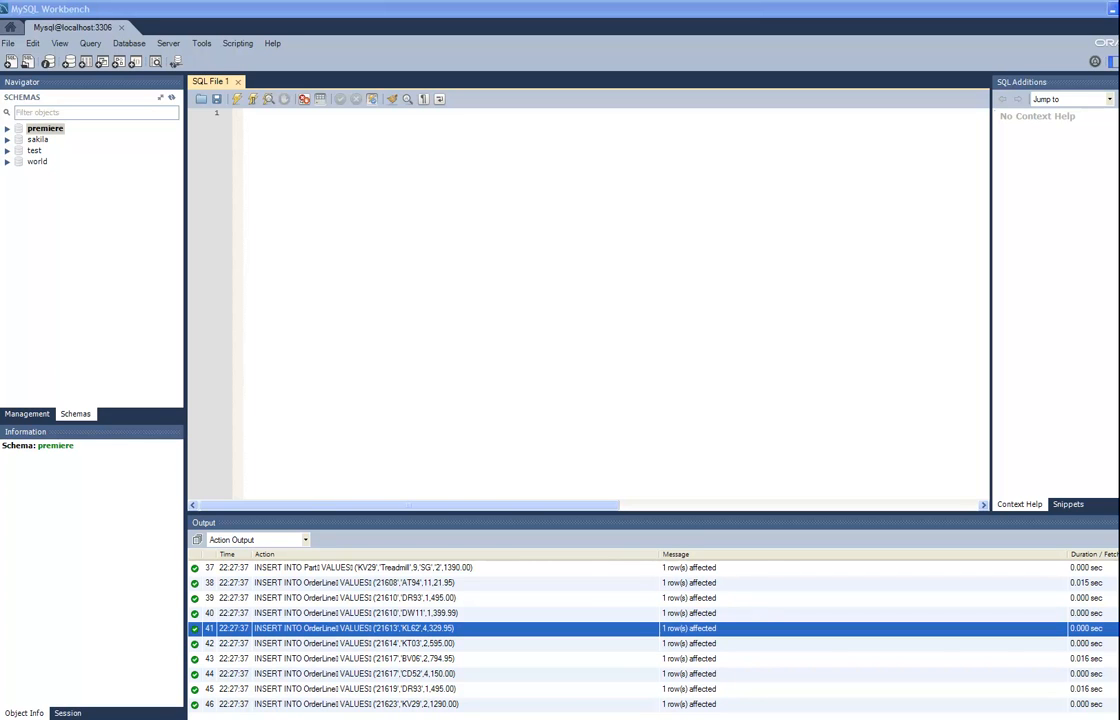
# Run select CustomerNum, CustomerName from Customer, returning 10 rows
pyautogui.click(344, 164)
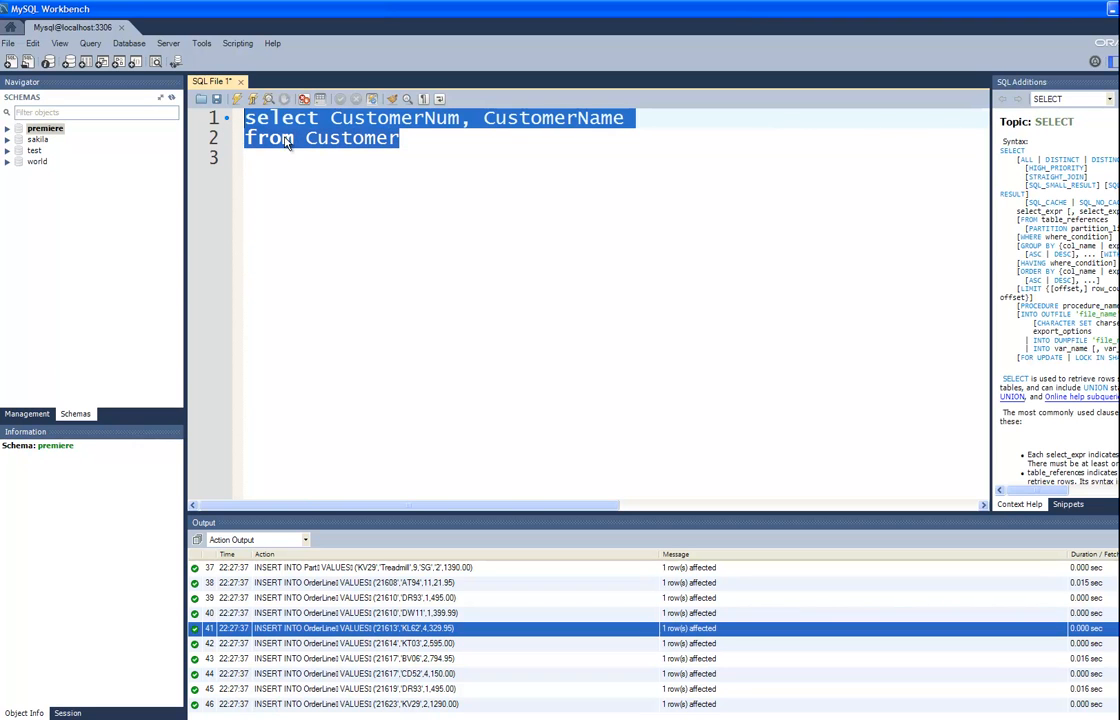
pyautogui.moveTo(364, 152)
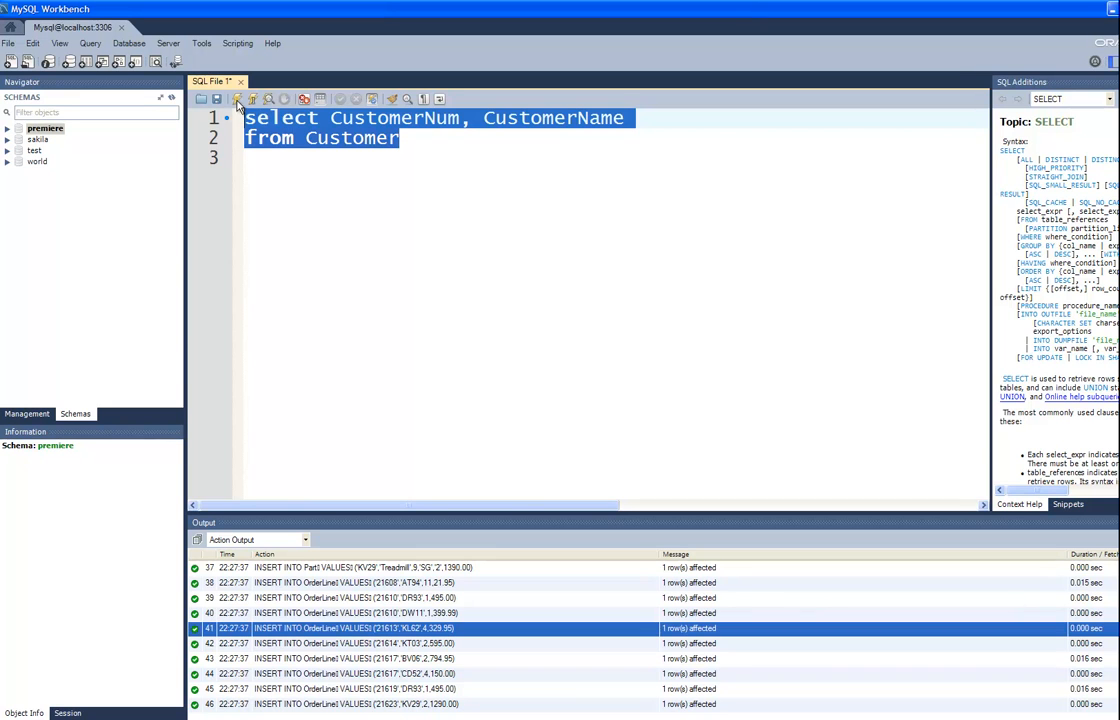
pyautogui.click(244, 98)
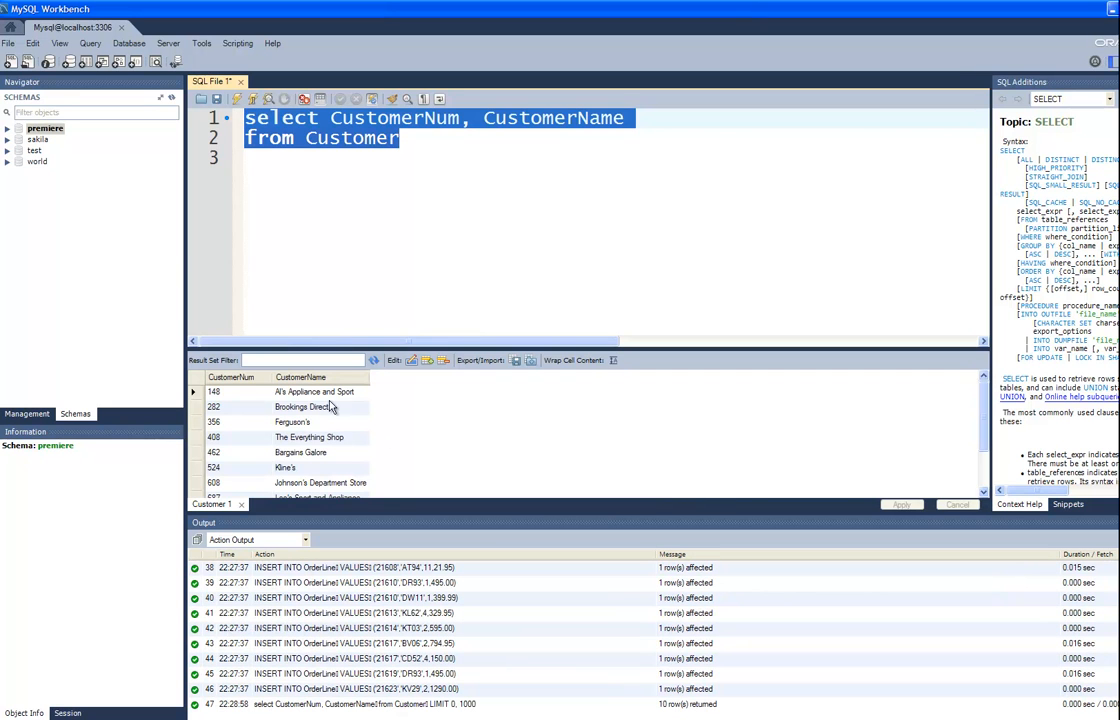
pyautogui.scroll(-3)
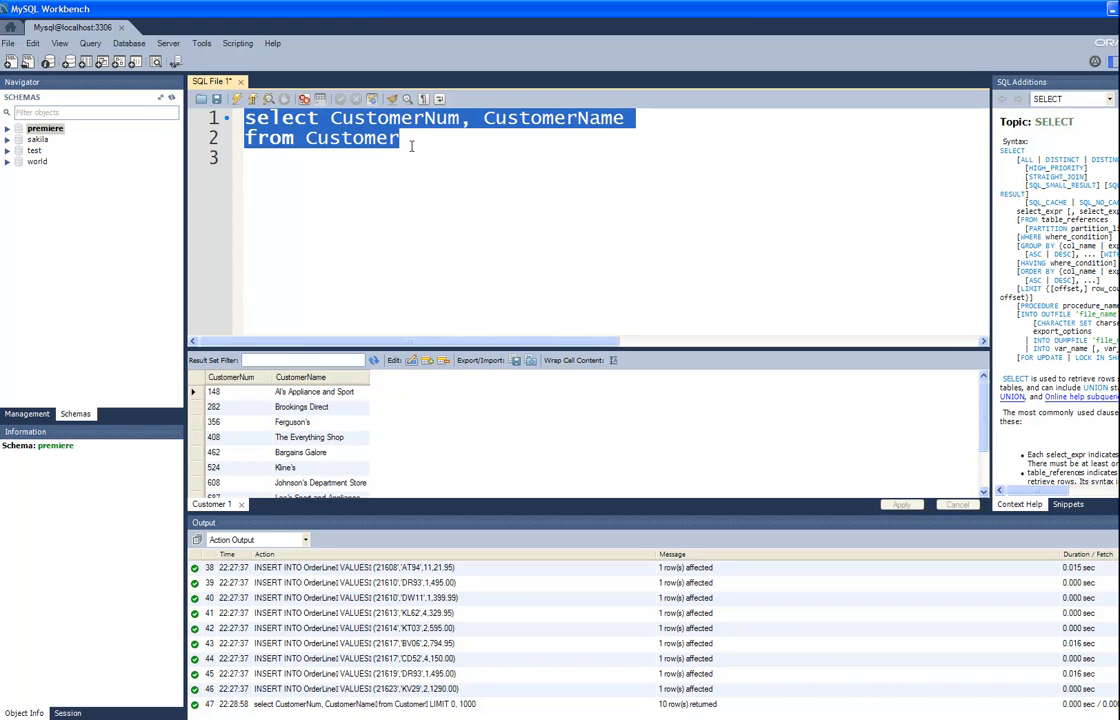
# Run select * from part, then the rep-35 customer query returning four customers
pyautogui.click(444, 140)
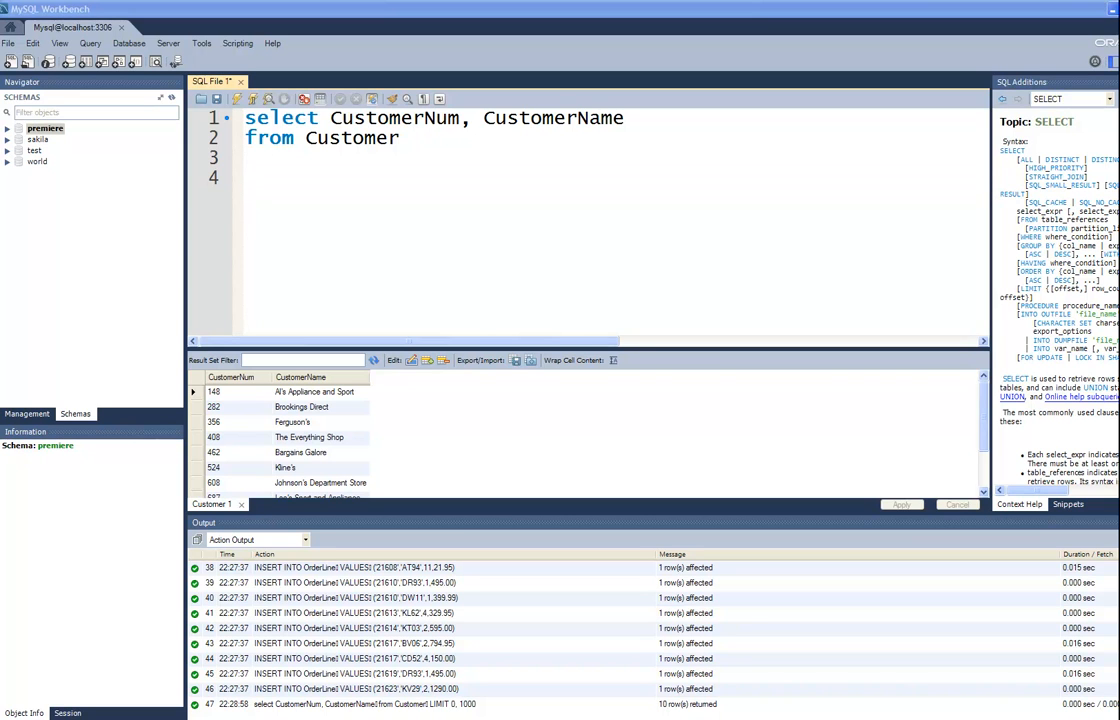
pyautogui.click(252, 178)
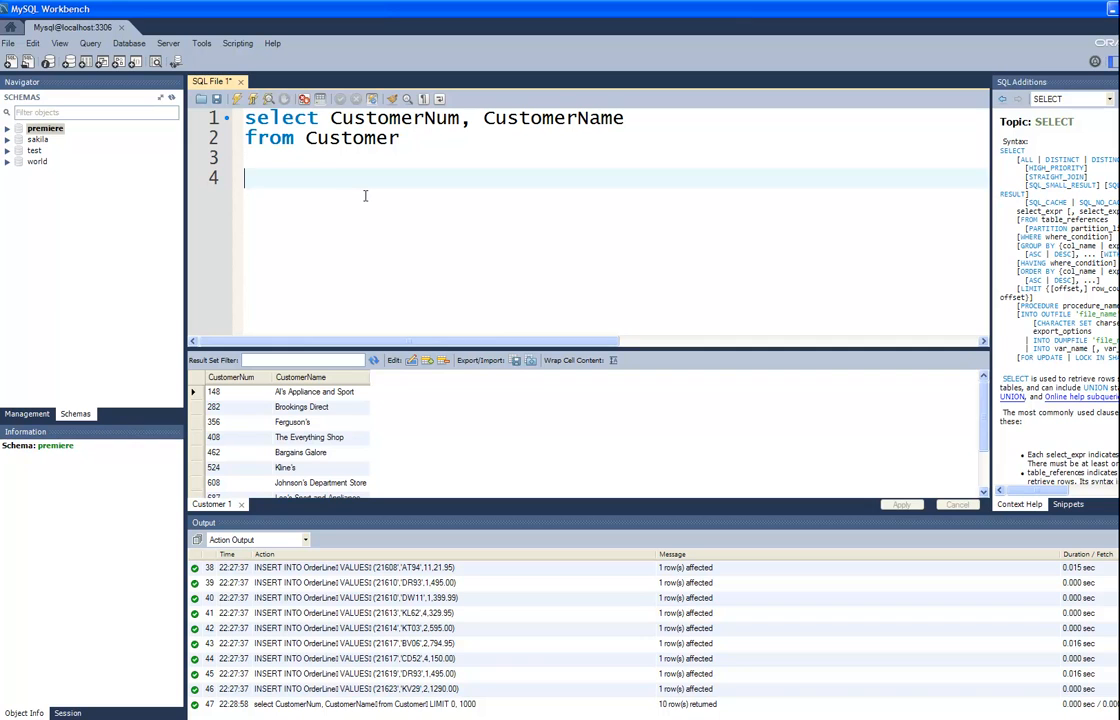
pyautogui.write('select * from part')
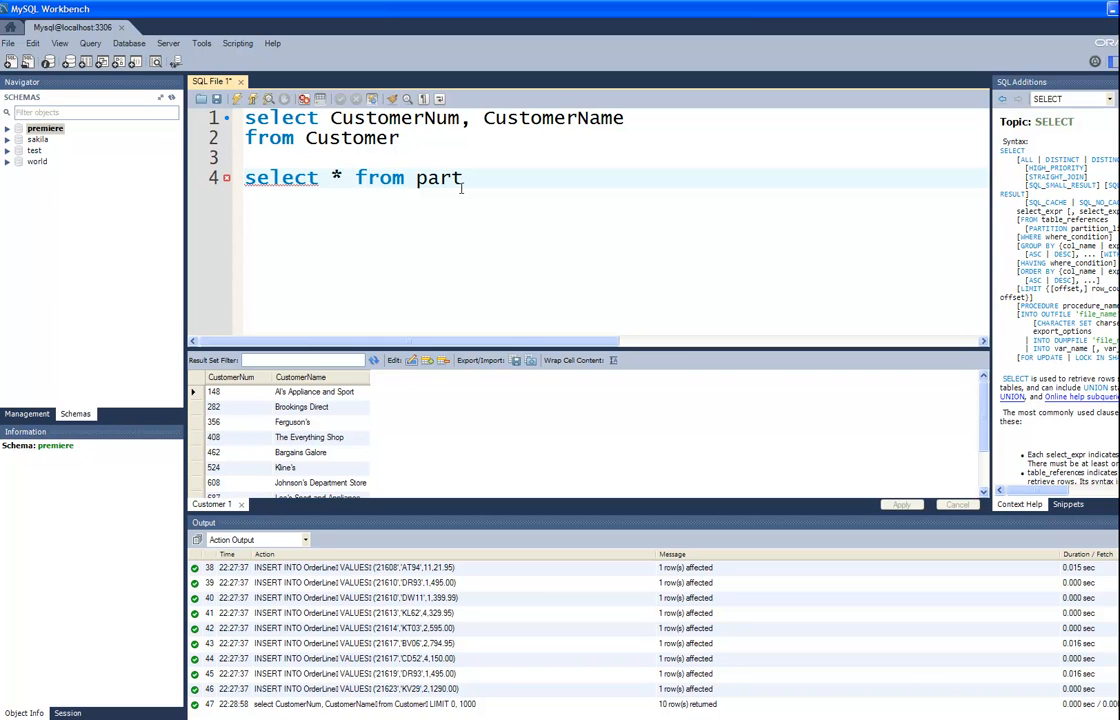
pyautogui.tripleClick(350, 176)
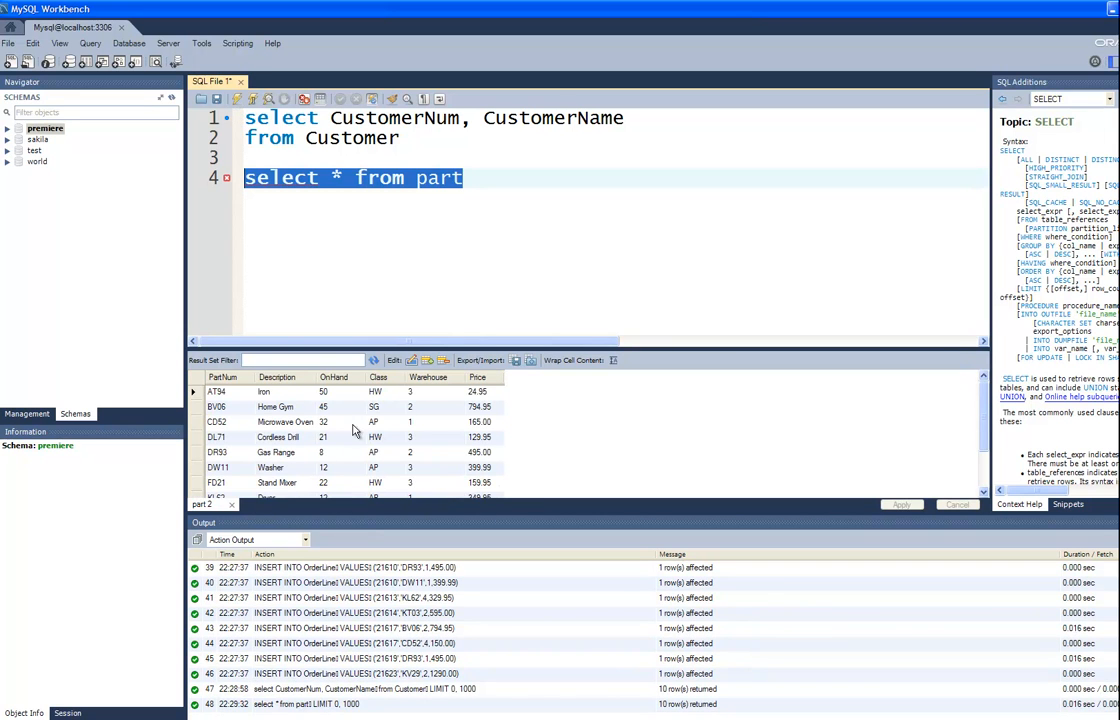
pyautogui.moveTo(338, 420)
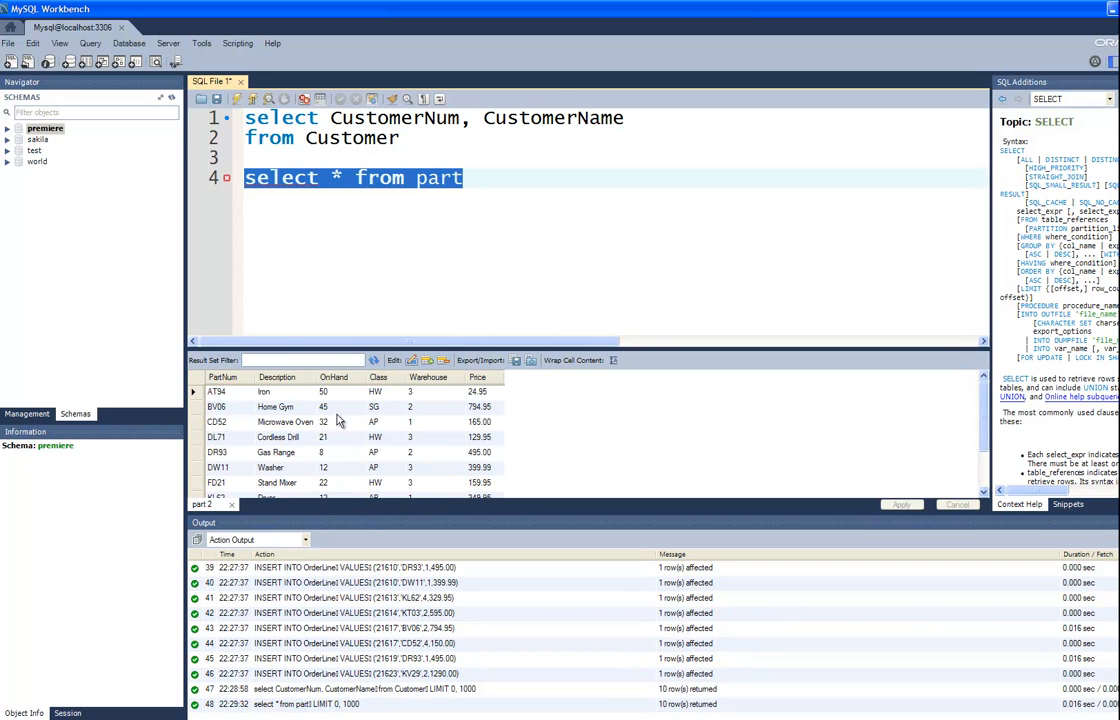
pyautogui.moveTo(392, 348)
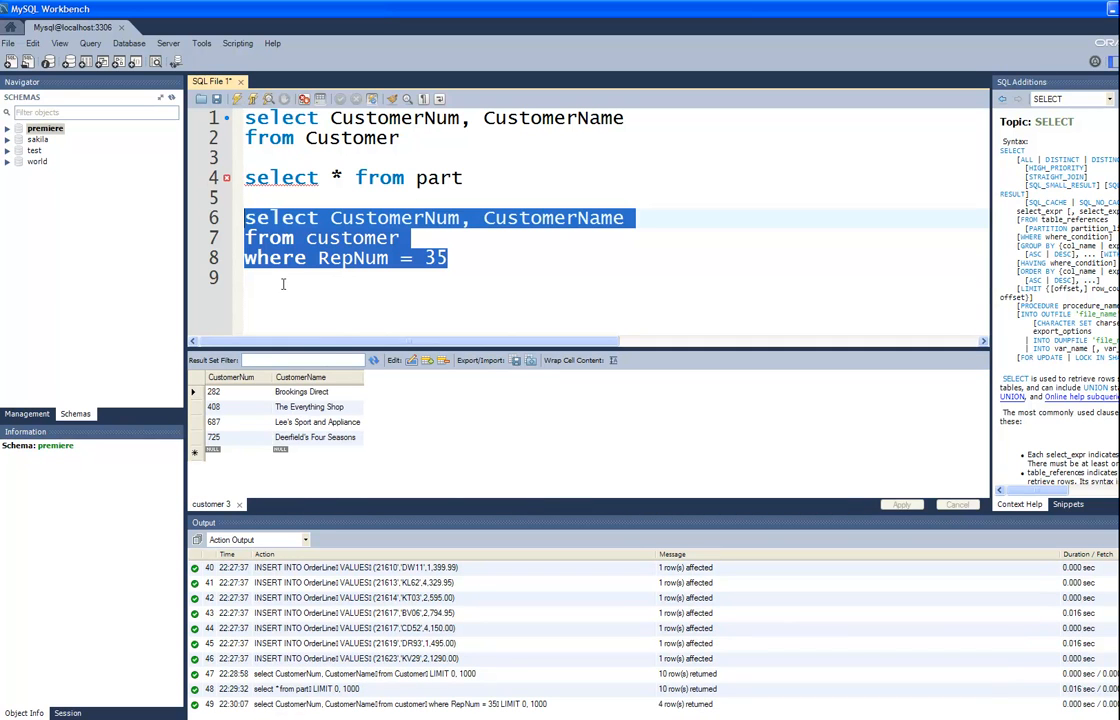
pyautogui.click(282, 284)
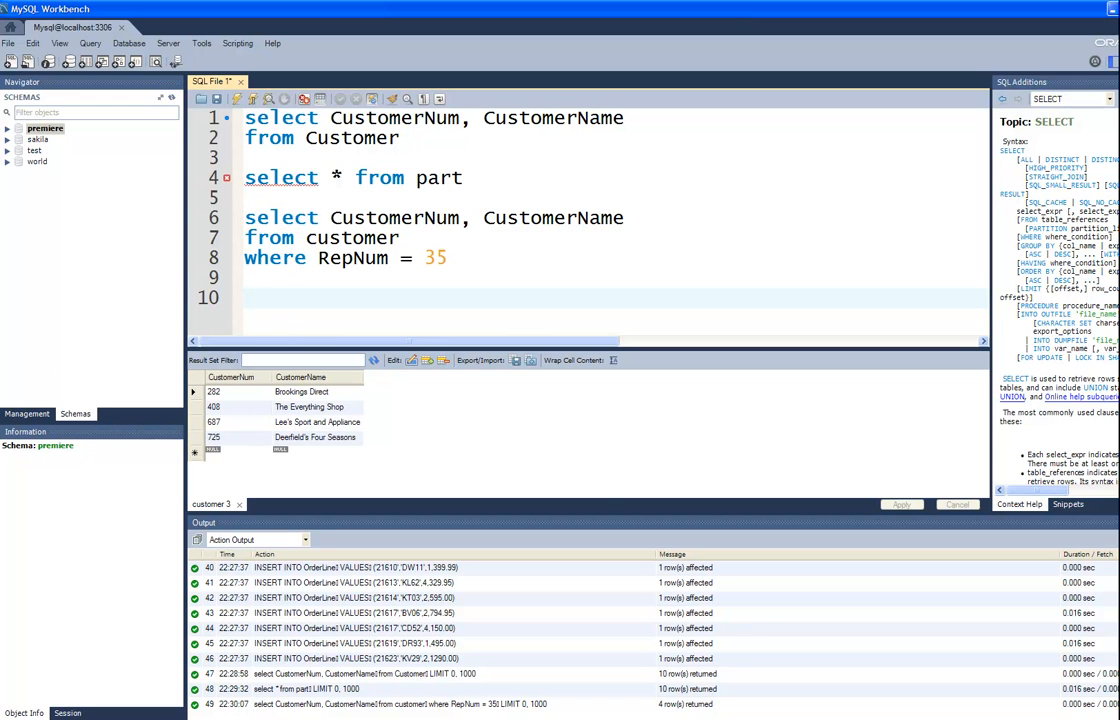
# Run the RepNum 35 / CreditLimit 10000 queries with AND and then OR
pyautogui.click(258, 296)
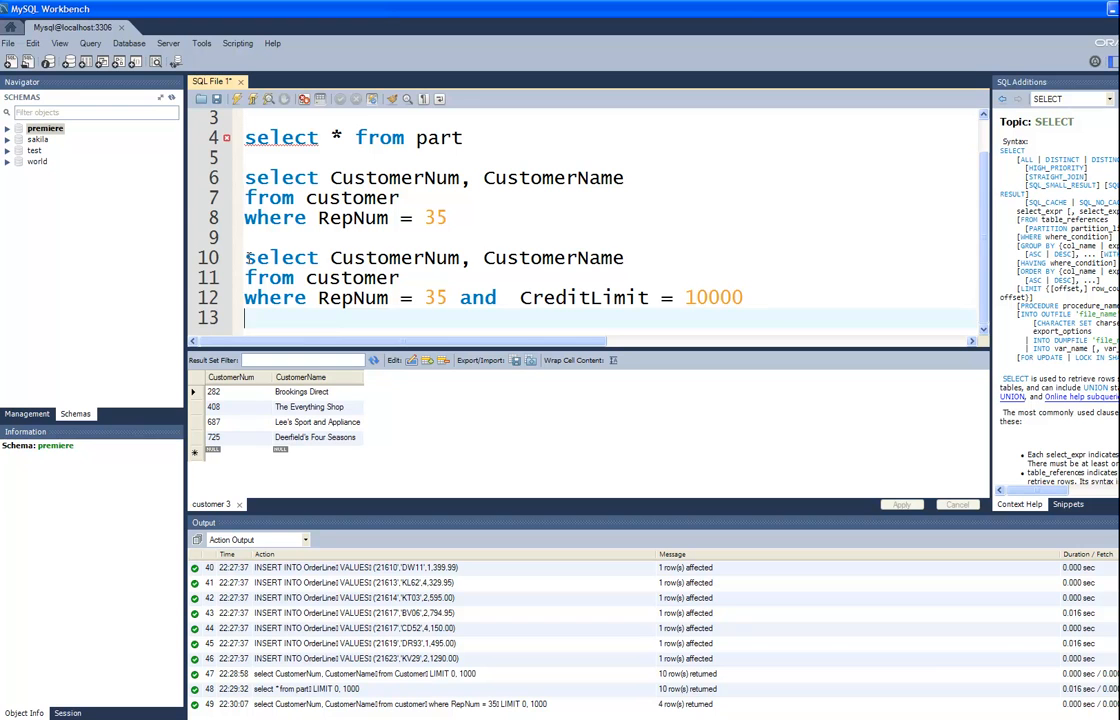
pyautogui.moveTo(244, 256); pyautogui.dragTo(744, 296)
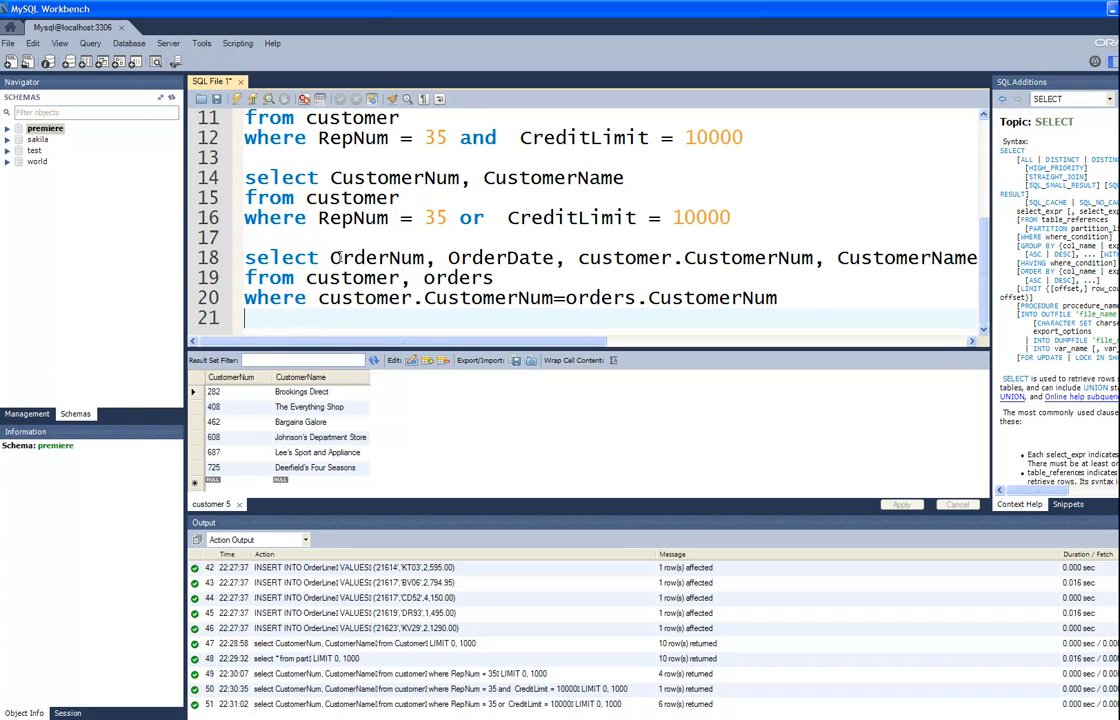
pyautogui.moveTo(504, 256)
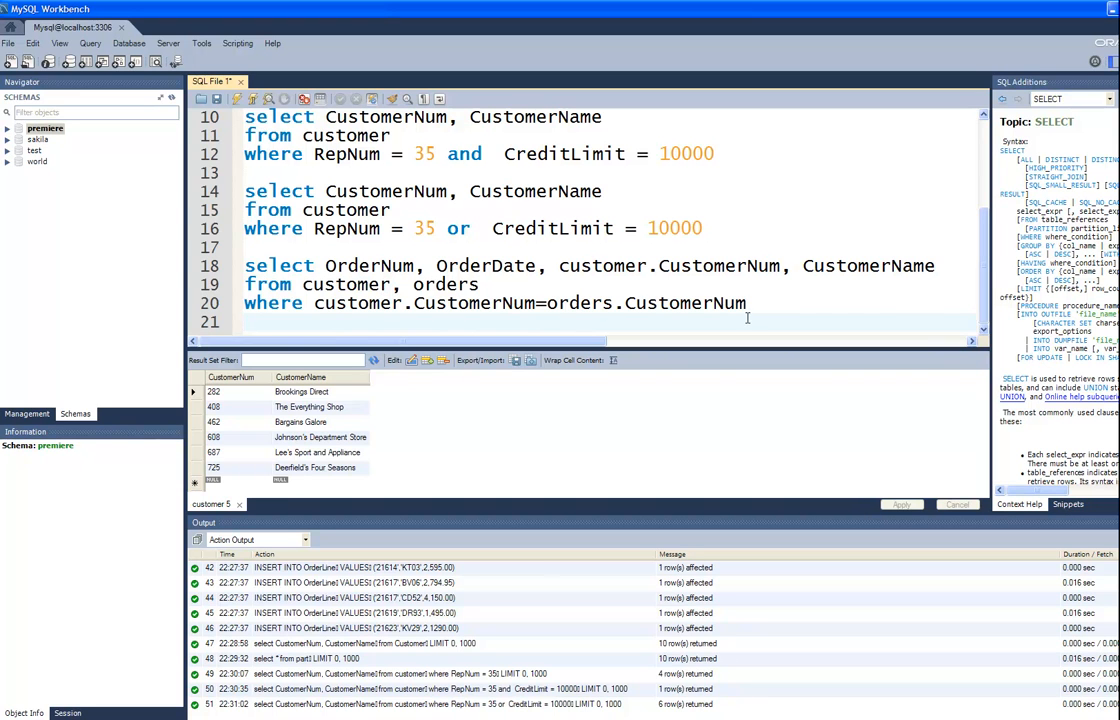
# Run the customer–orders join on CustomerNum listing order number, date and customer
pyautogui.moveTo(244, 284); pyautogui.dragTo(746, 304)
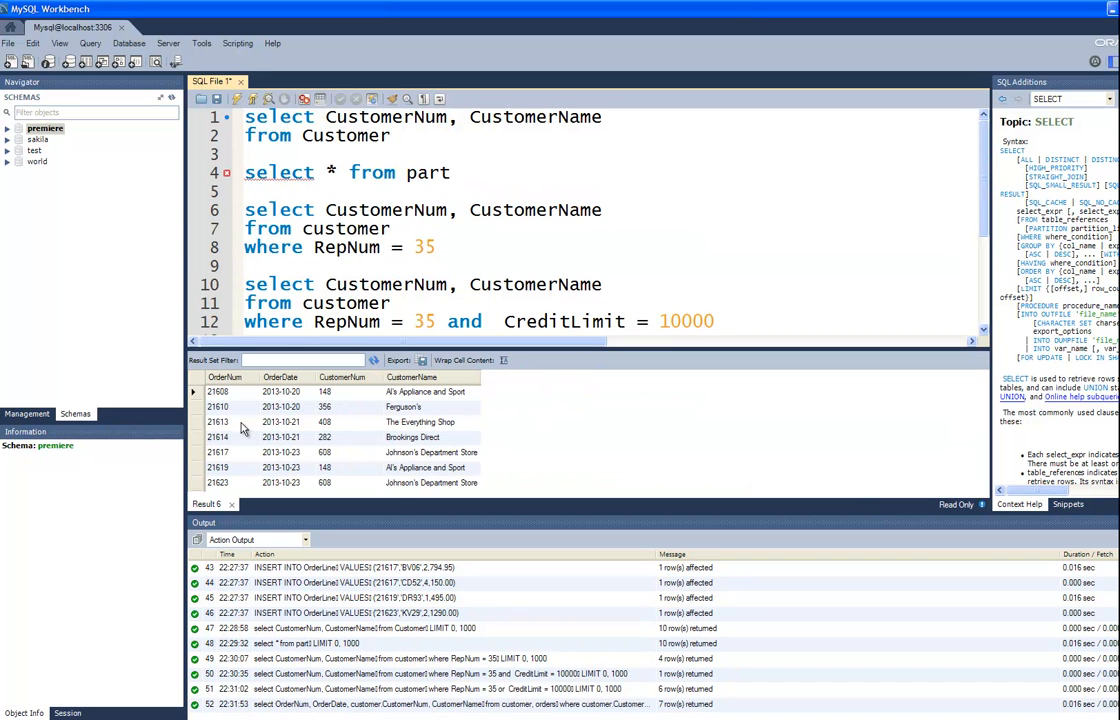
pyautogui.scroll(-3)
pyautogui.write('where customer.RepNum = Rep.RepNum and rep.LastName="Perez" and rep.FirstName="Juan"')
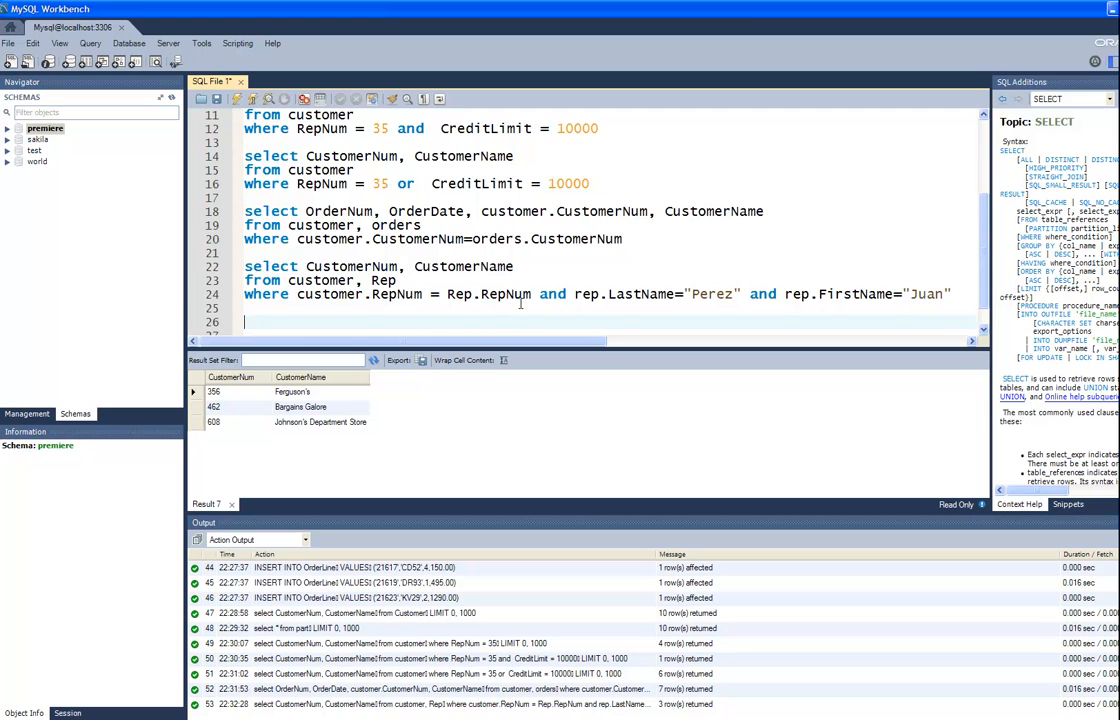
# Run the customer–rep join filtered by the rep's first and last name
pyautogui.scroll(-3)
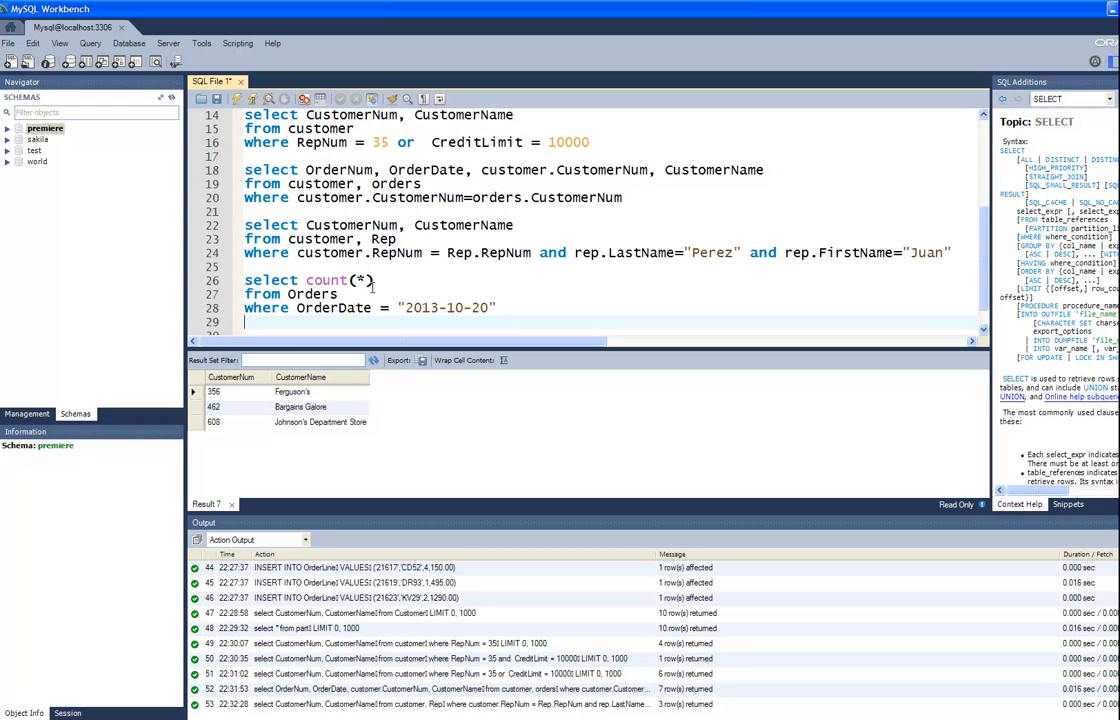
pyautogui.moveTo(568, 314)
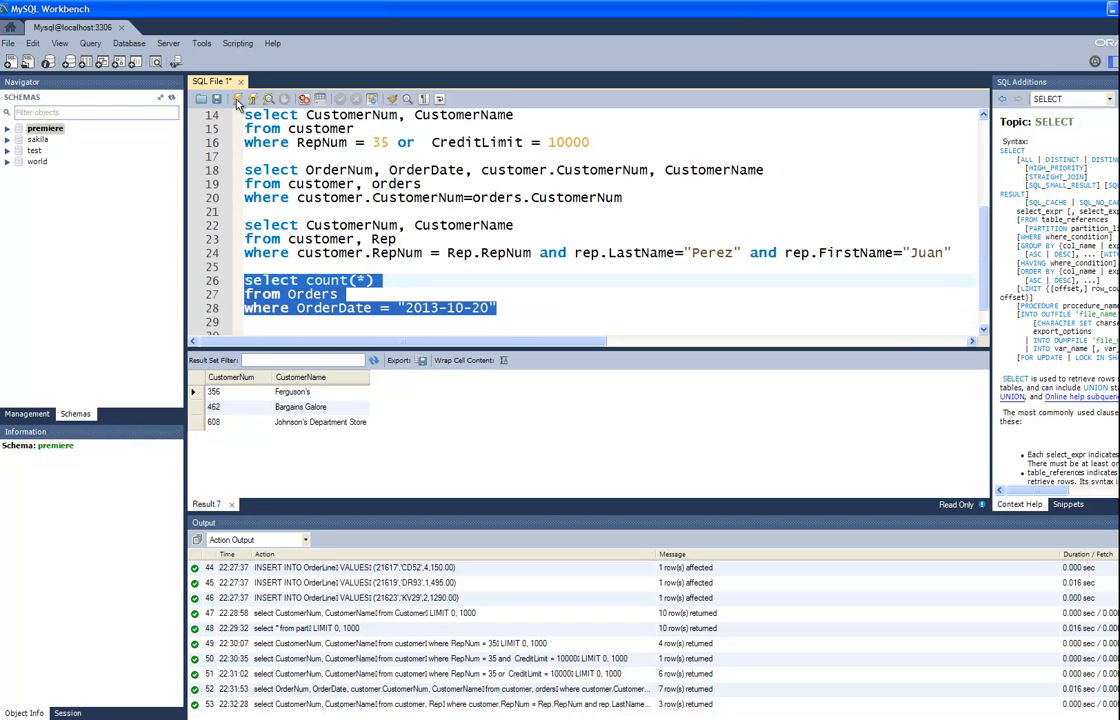
# Run the count of orders dated 2013-10-20 (returns 2) and begin a new select *
pyautogui.click(236, 98)
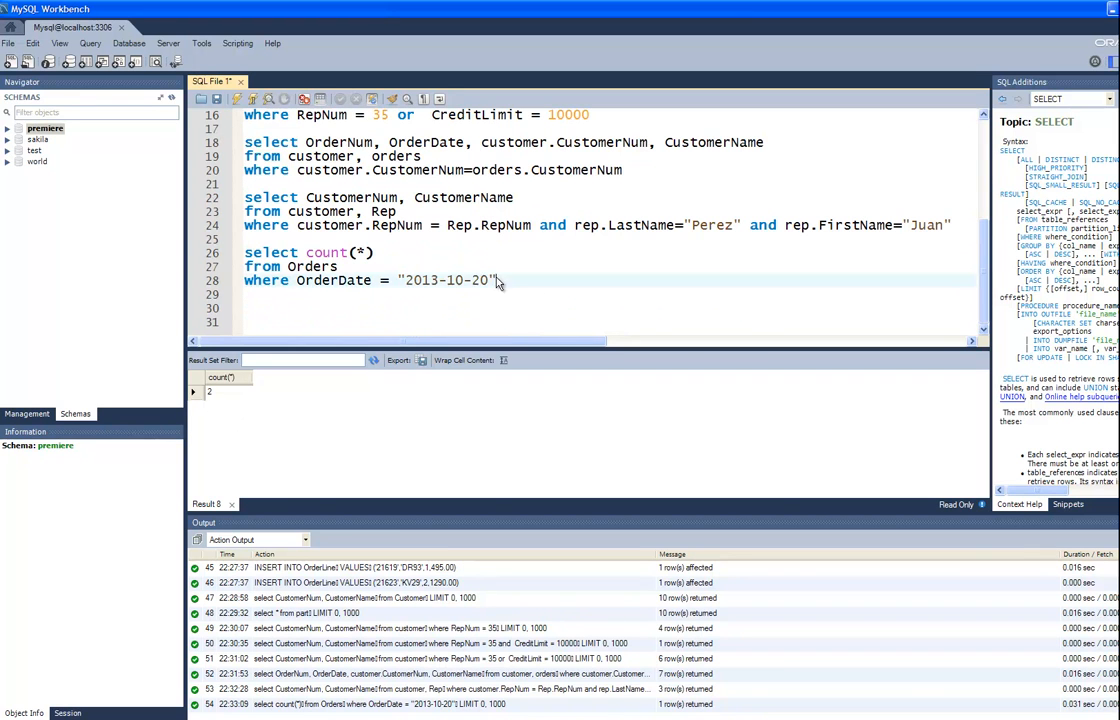
pyautogui.moveTo(244, 252); pyautogui.dragTo(496, 280)
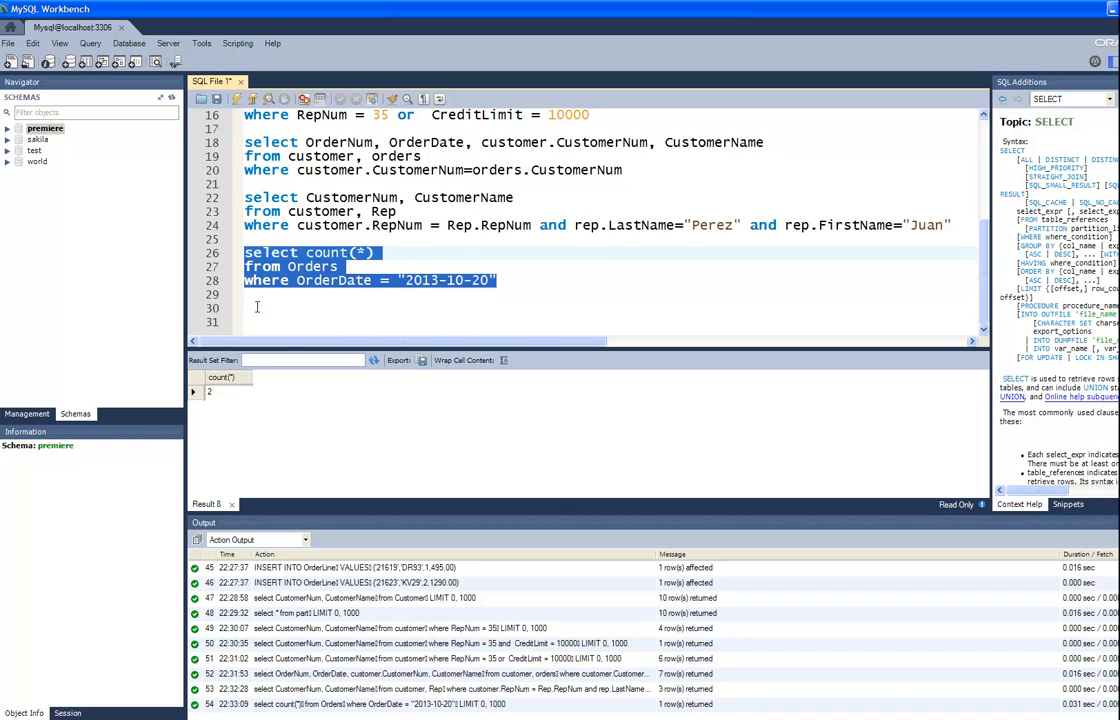
pyautogui.click(256, 308)
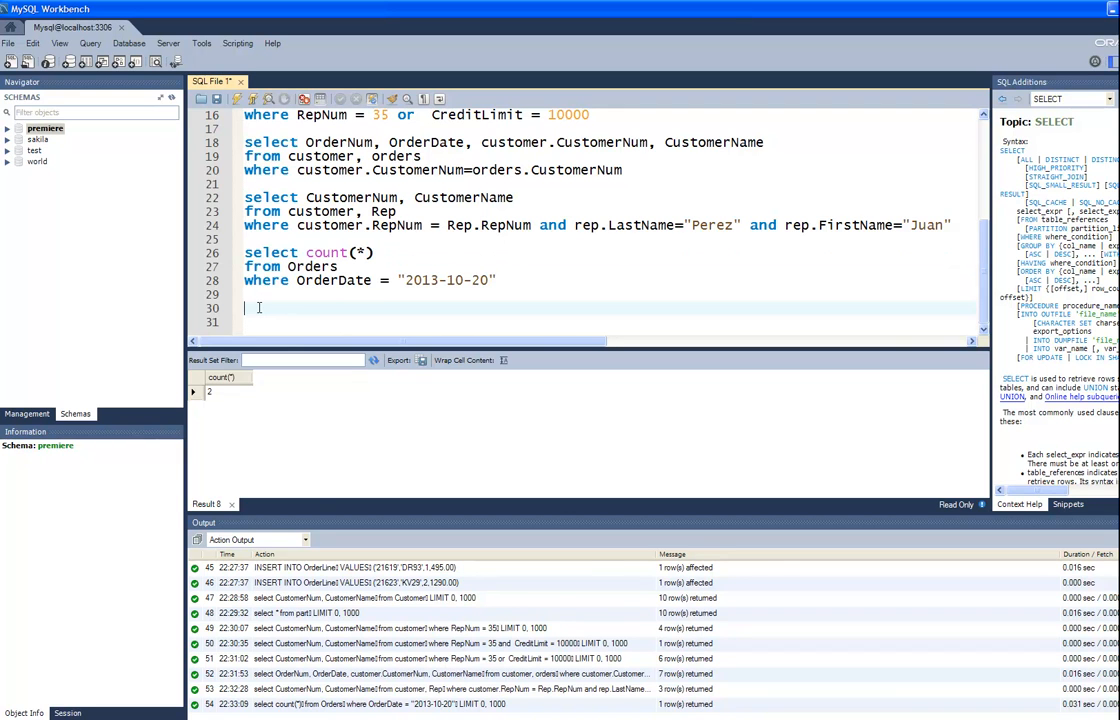
pyautogui.write('select *')
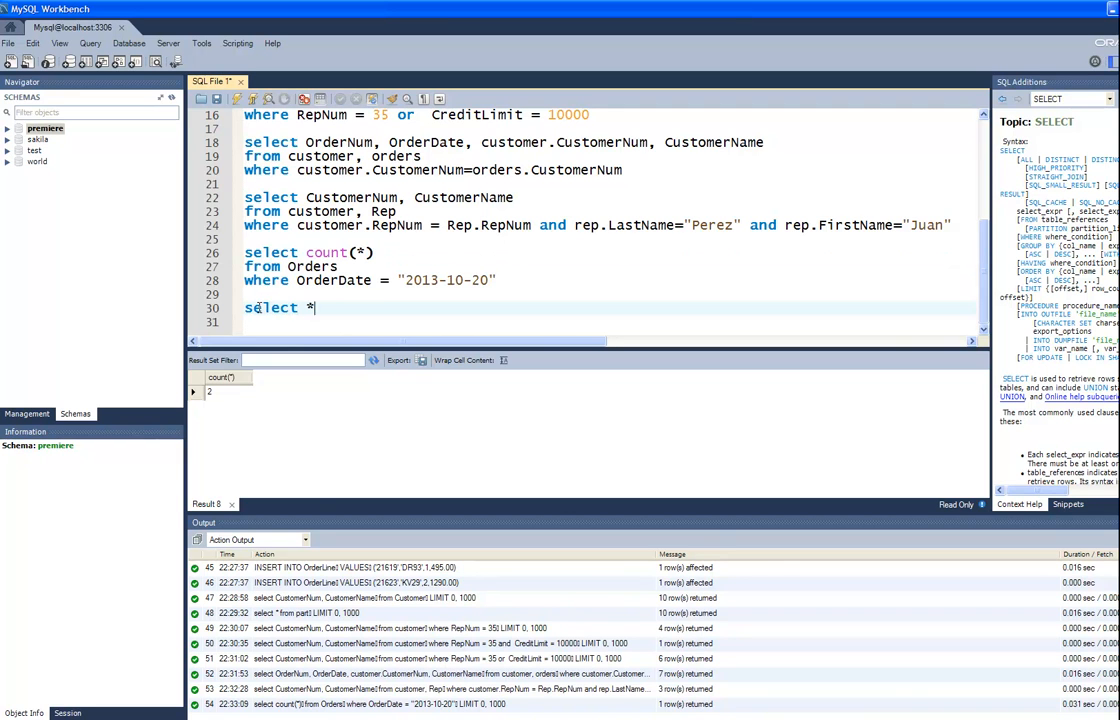
# Run SELECT * FROM orders and scroll through the order numbers, dates and customer numbers
pyautogui.write('from orders')
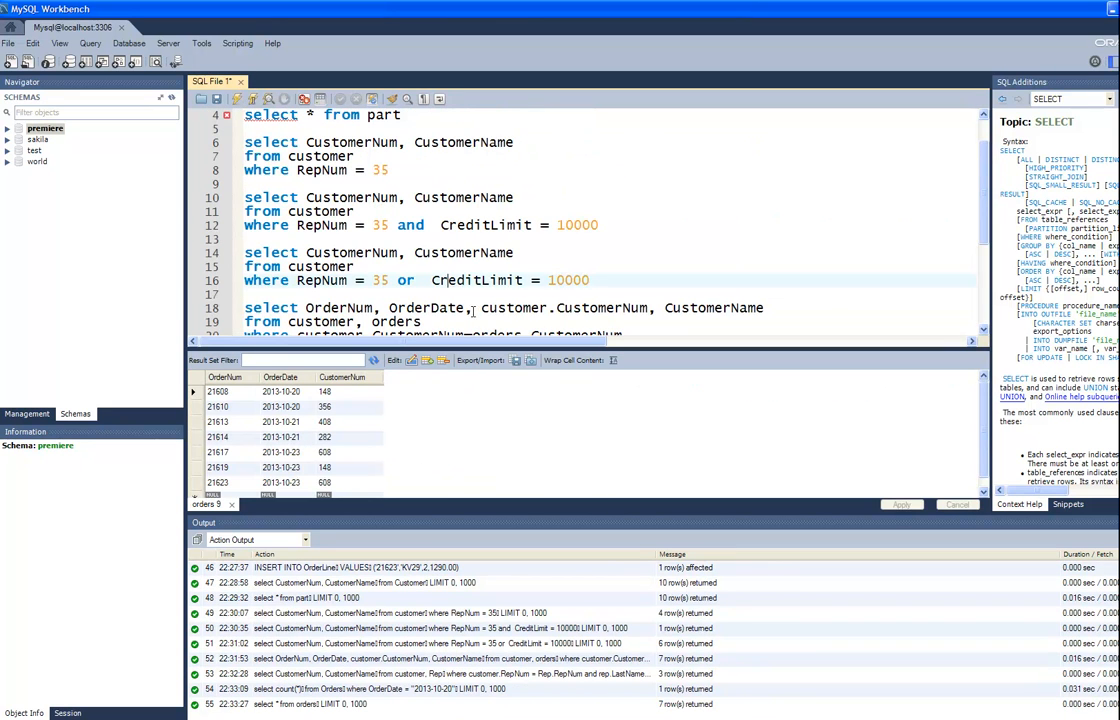
pyautogui.scroll(-3)
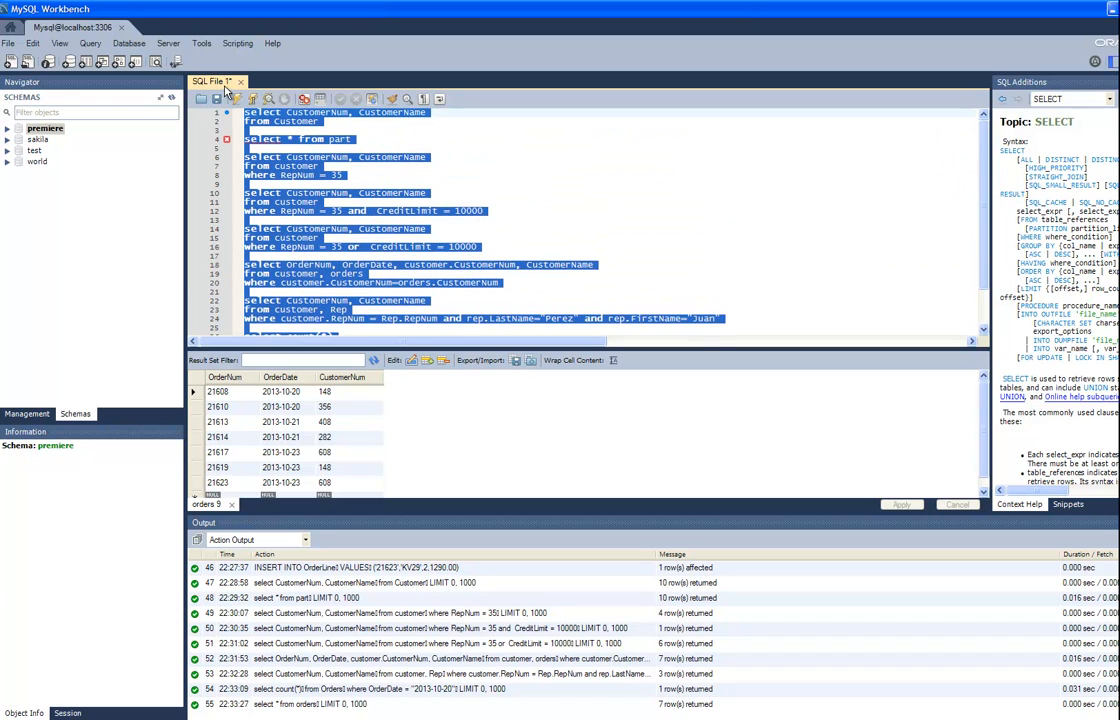
pyautogui.moveTo(360, 258)
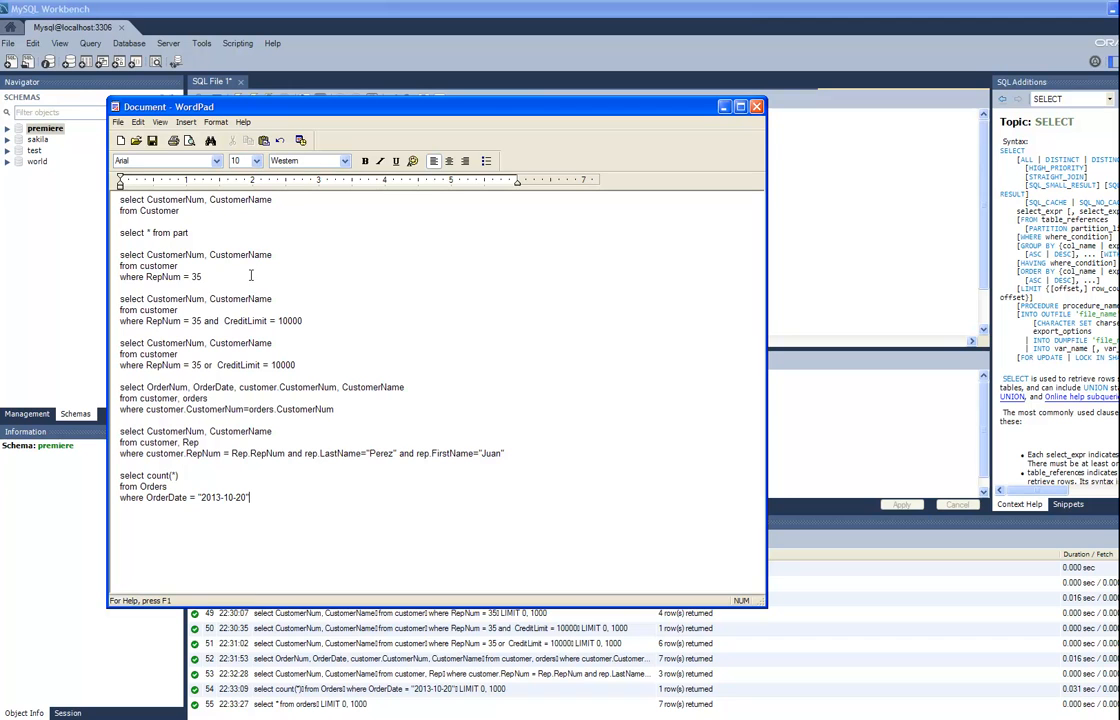
# Save the queries as Text Document PremierePage115.txt in My Documents, accepting formatting removal
pyautogui.click(118, 122)
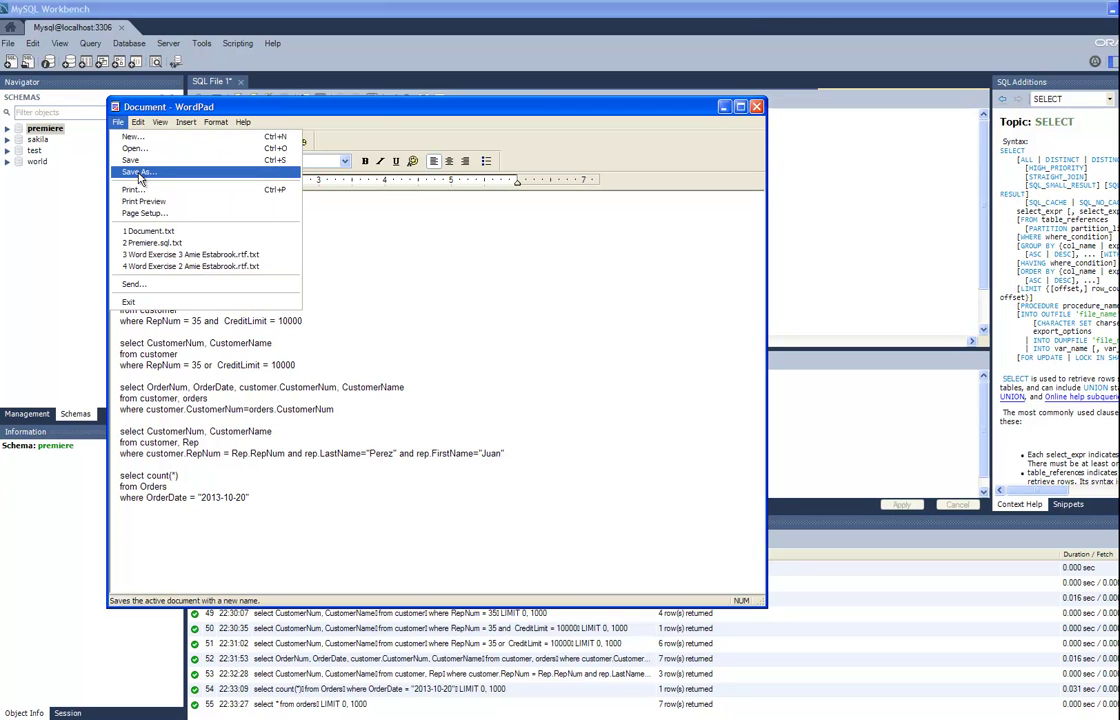
pyautogui.click(138, 172)
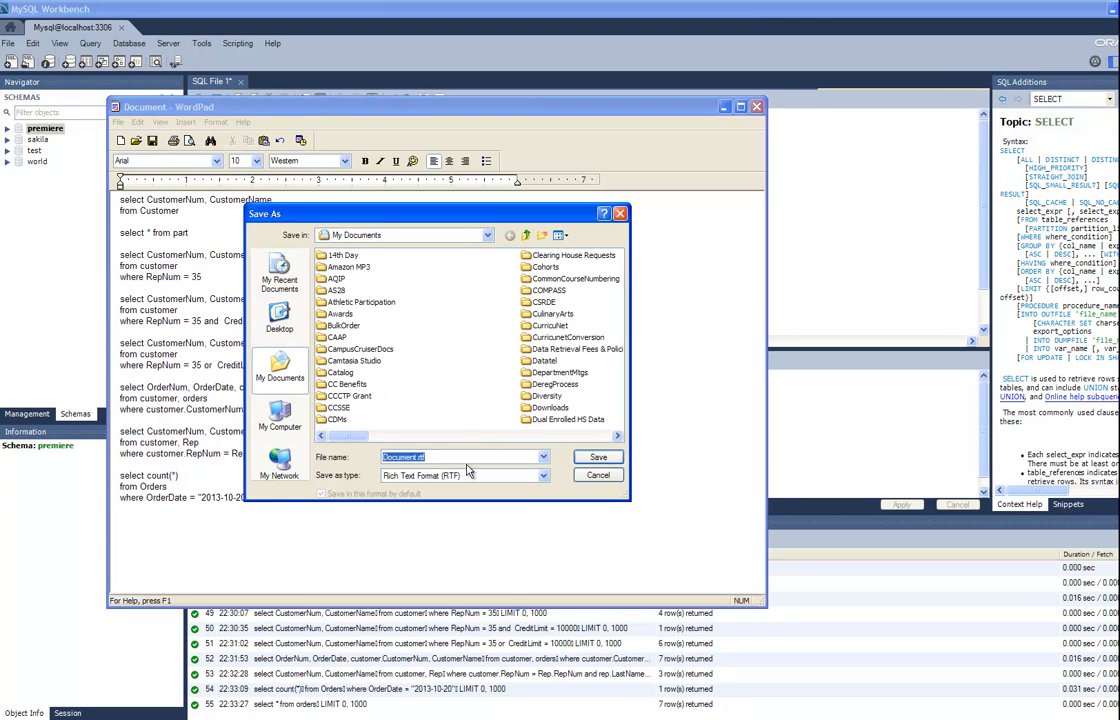
pyautogui.click(540, 476)
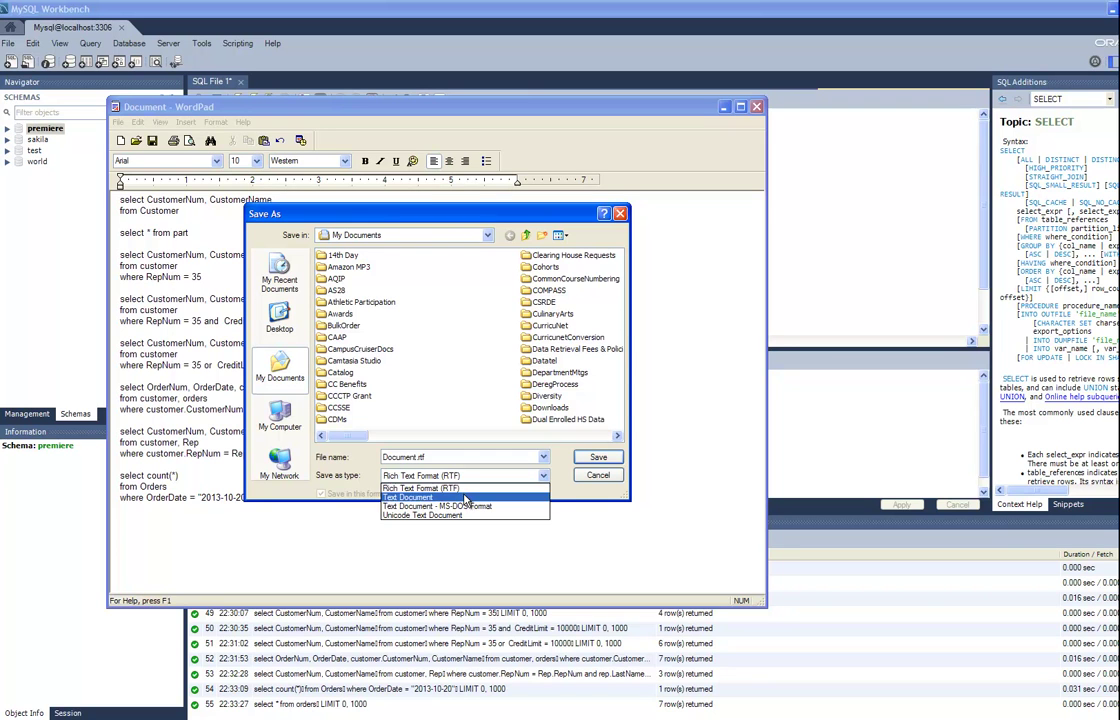
pyautogui.click(410, 496)
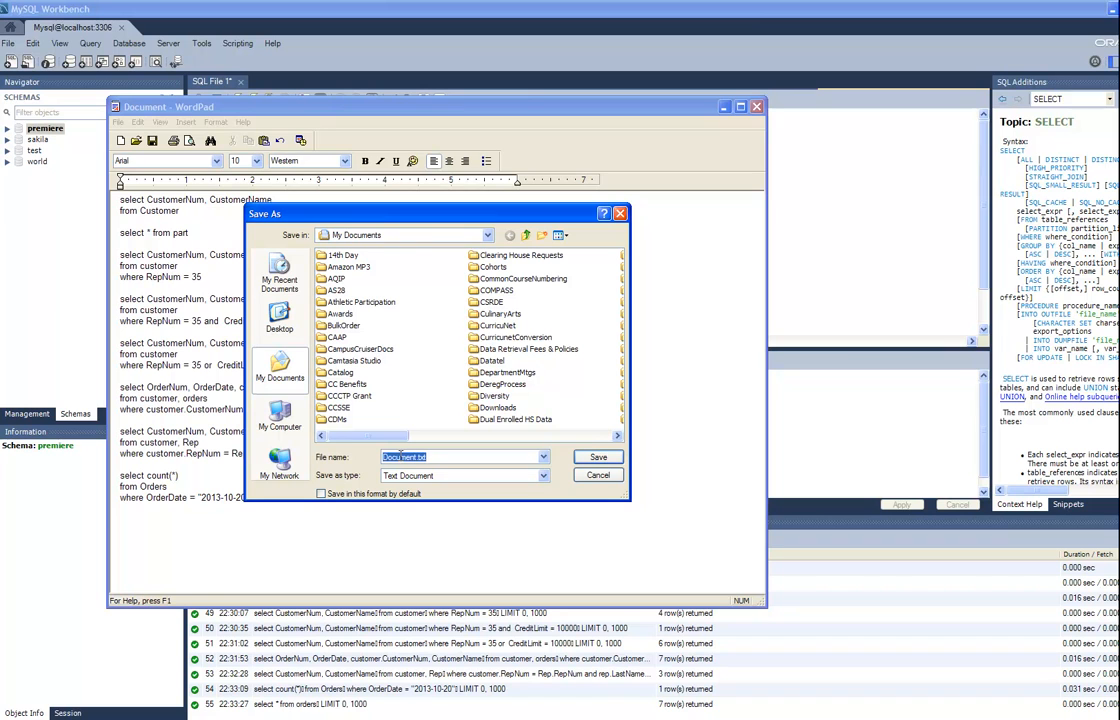
pyautogui.write('Prel')
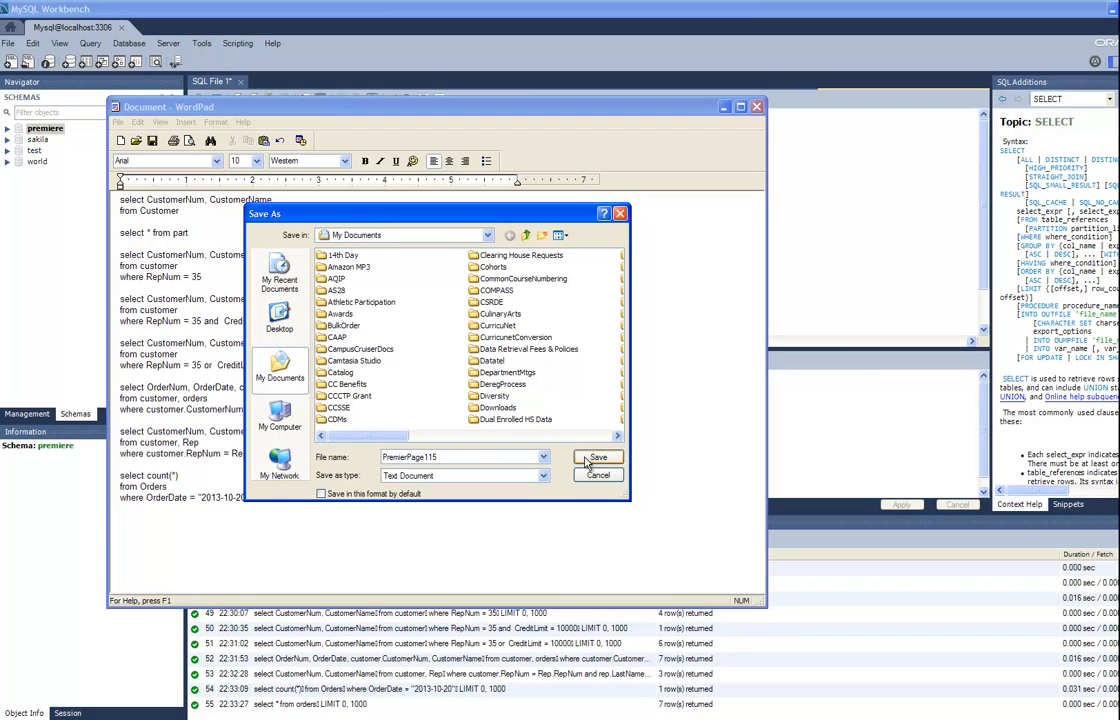
pyautogui.click(600, 456)
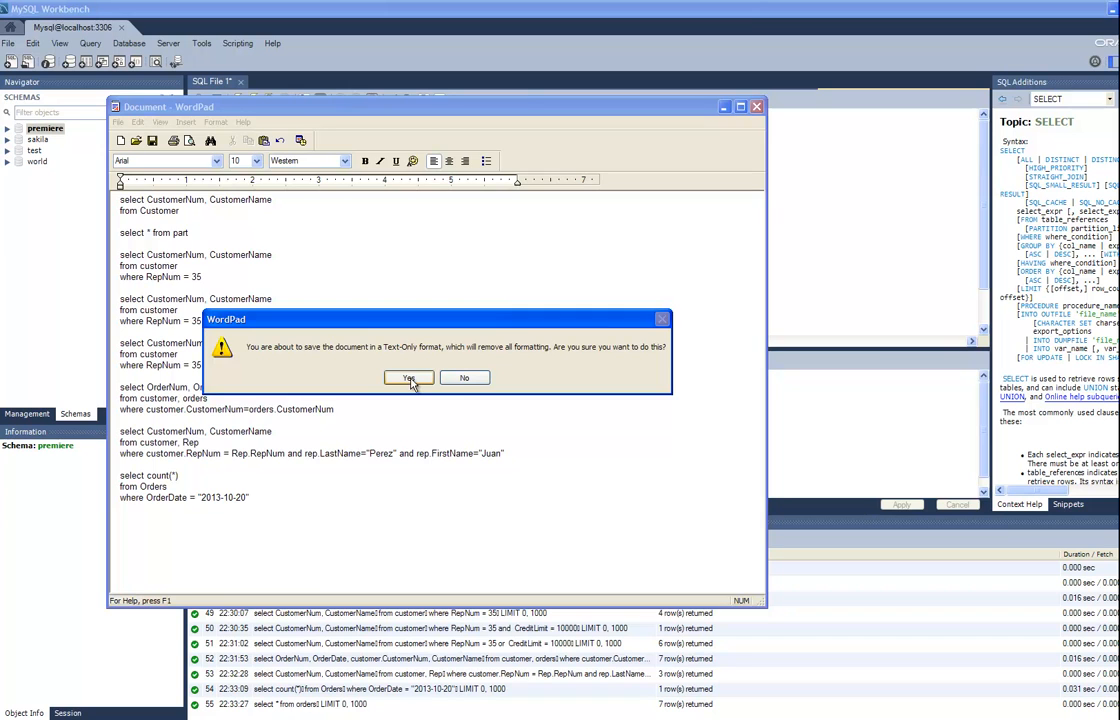
pyautogui.click(408, 376)
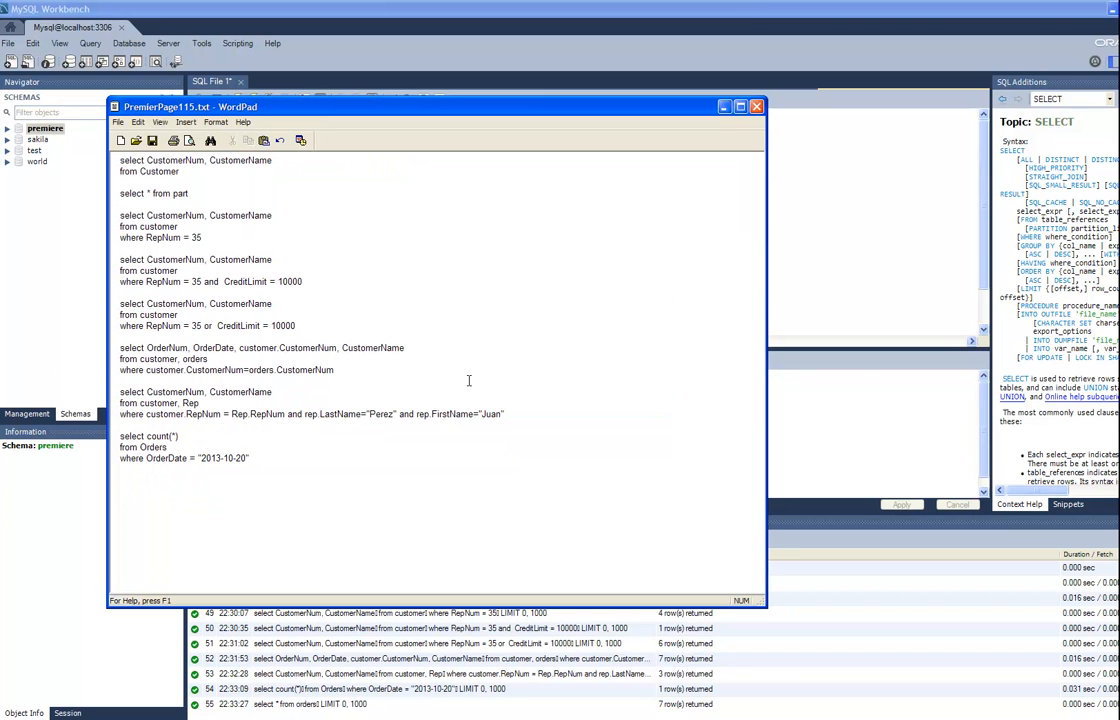
pyautogui.moveTo(430, 424)
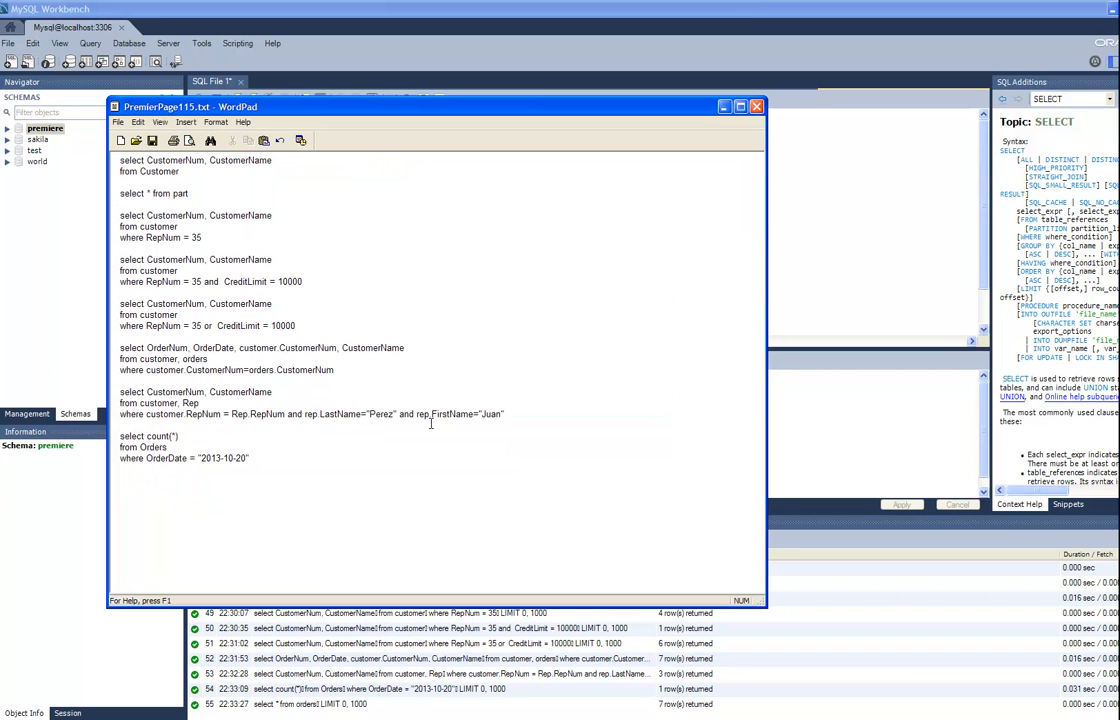